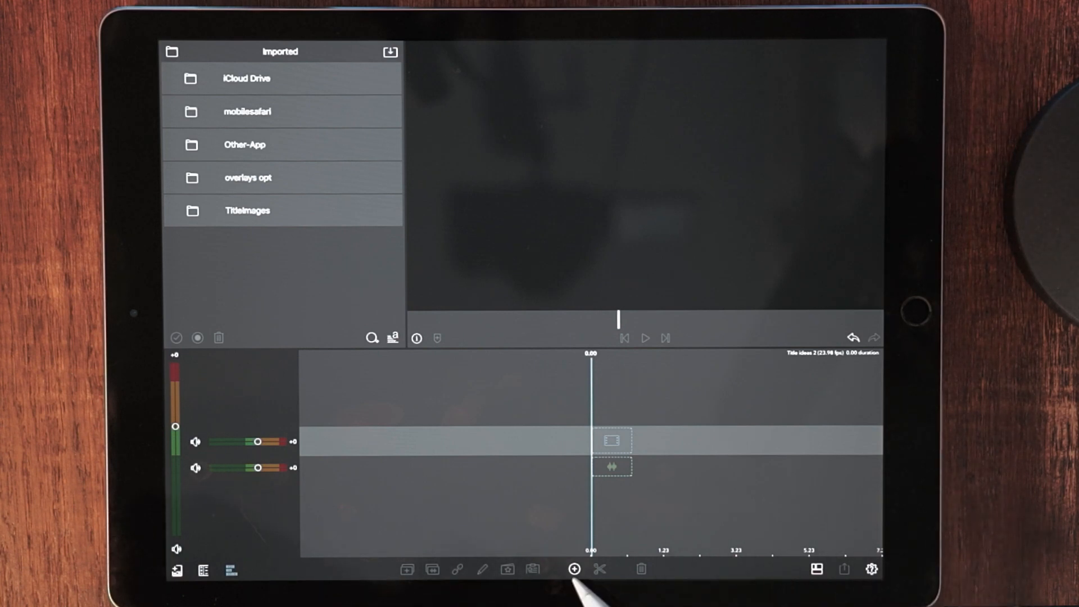
- Add a Main Title clip and stretch its right edge out to about nine seconds
{"action": "left_click", "coordinate": [573, 568]}
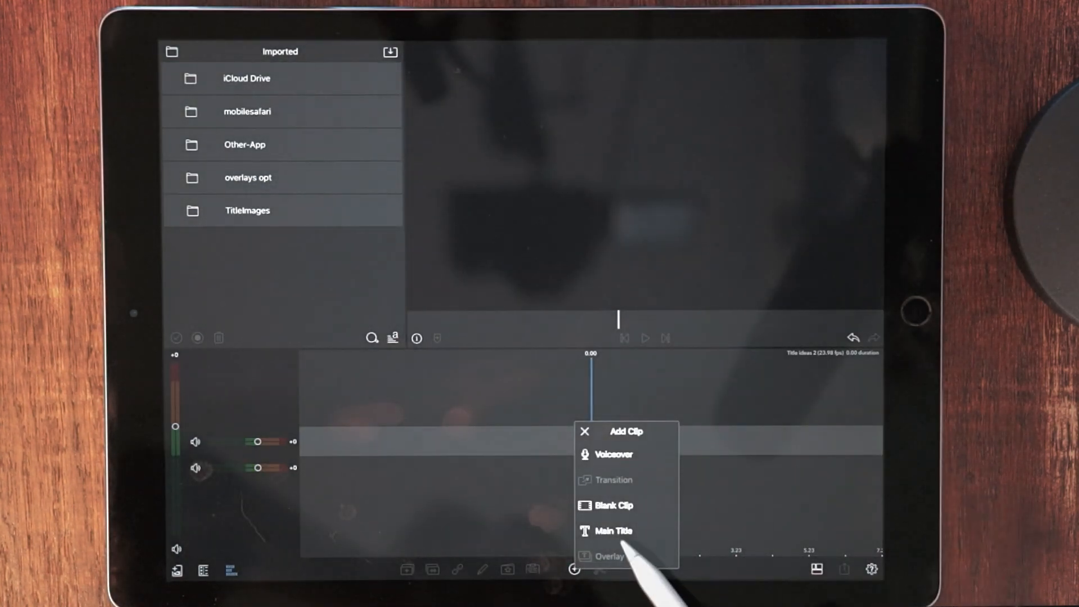
{"action": "left_click", "coordinate": [612, 530]}
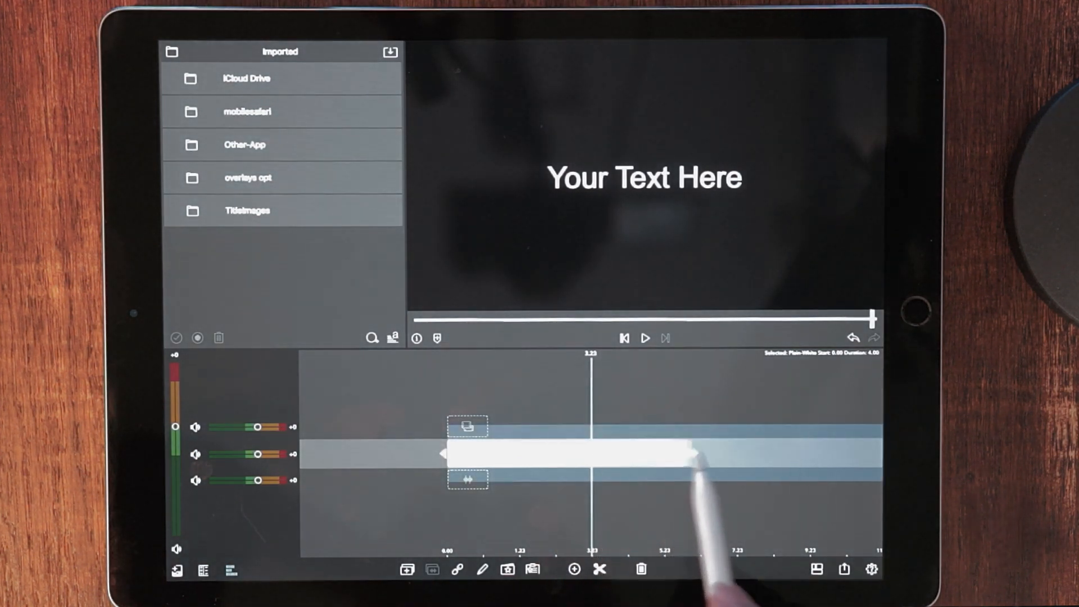
{"action": "left_click_drag", "start_coordinate": [681, 454], "coordinate": [757, 454]}
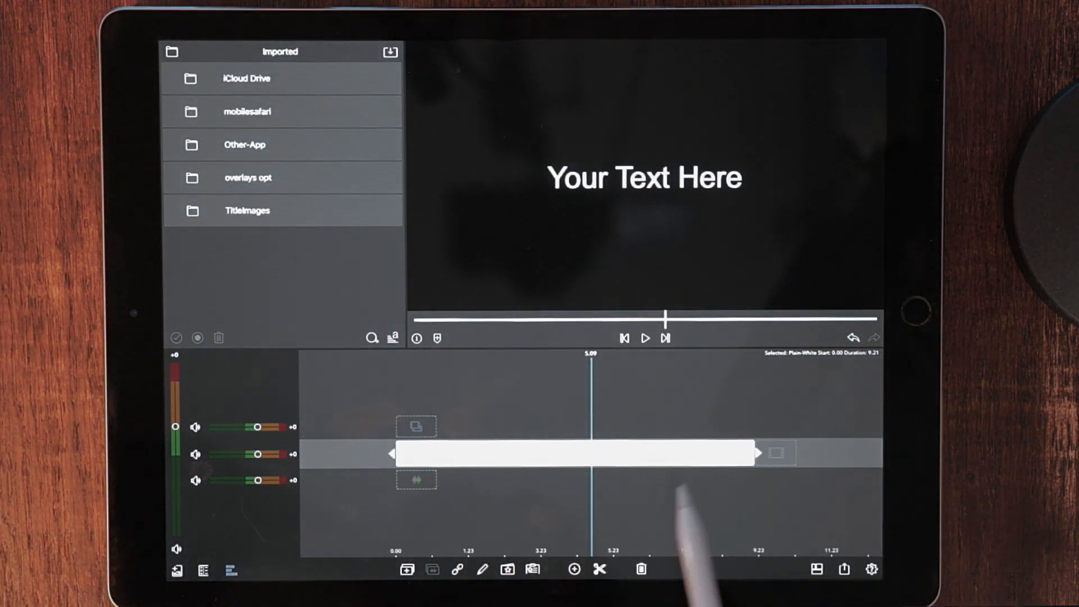
{"action": "left_click_drag", "start_coordinate": [761, 453], "coordinate": [840, 452]}
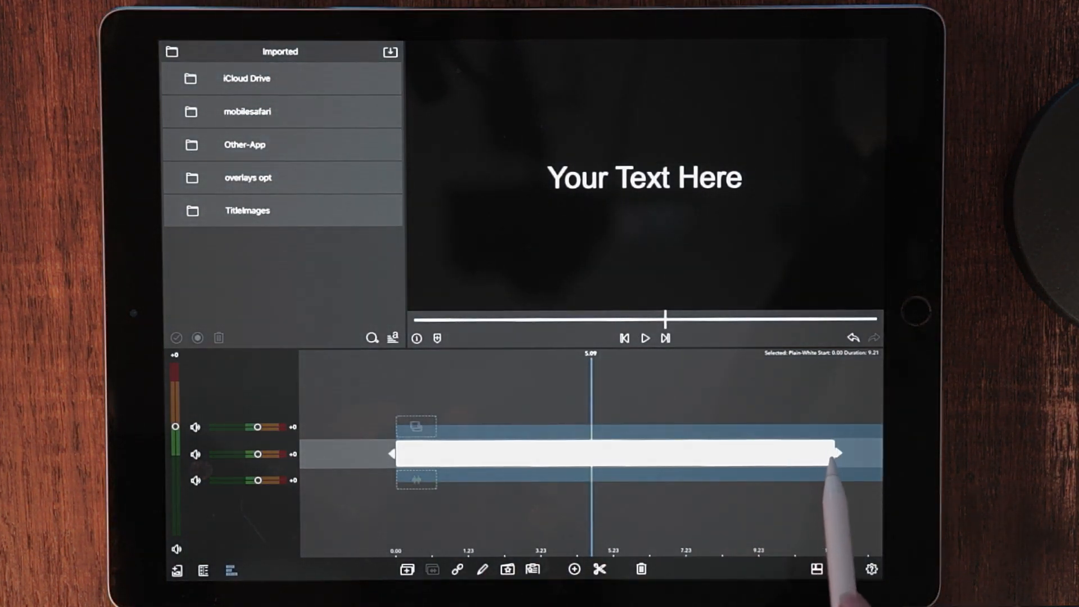
{"action": "left_click_drag", "start_coordinate": [839, 453], "coordinate": [816, 453]}
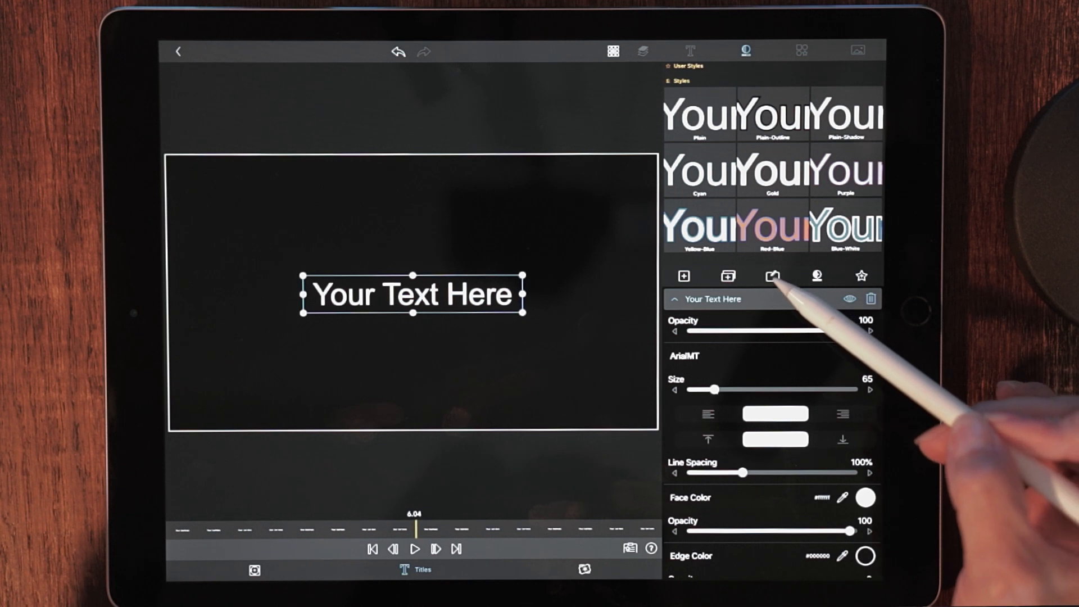
- Replace 'Your Text Here' with 'MAIN TITLE INTRO' typed with caps lock on
{"action": "double_click", "coordinate": [411, 295]}
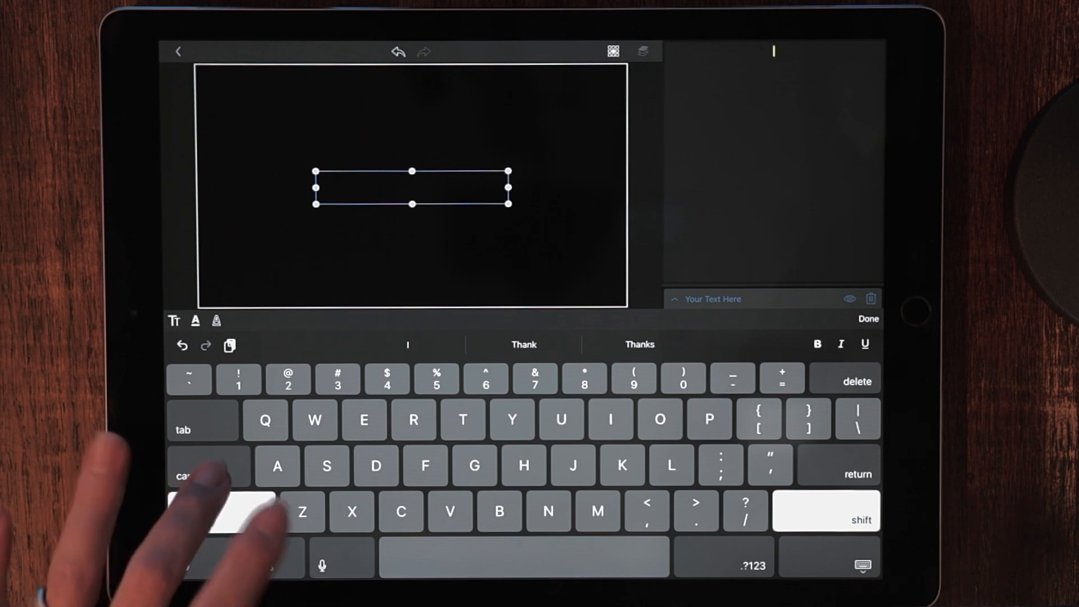
{"action": "left_click", "coordinate": [207, 475]}
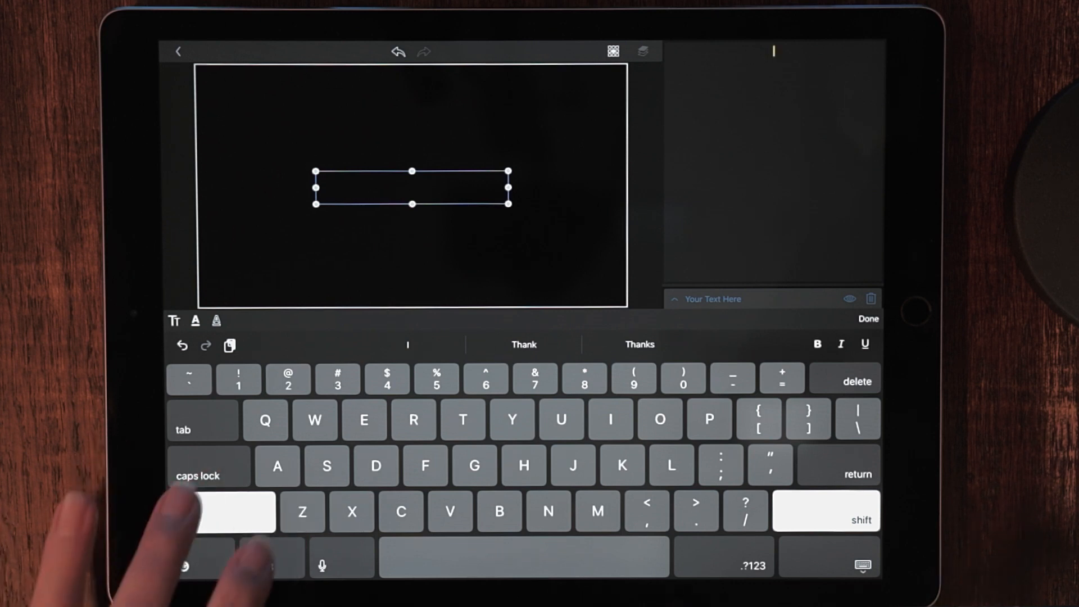
{"action": "left_click", "coordinate": [207, 475]}
{"action": "type", "text": "MAI"}
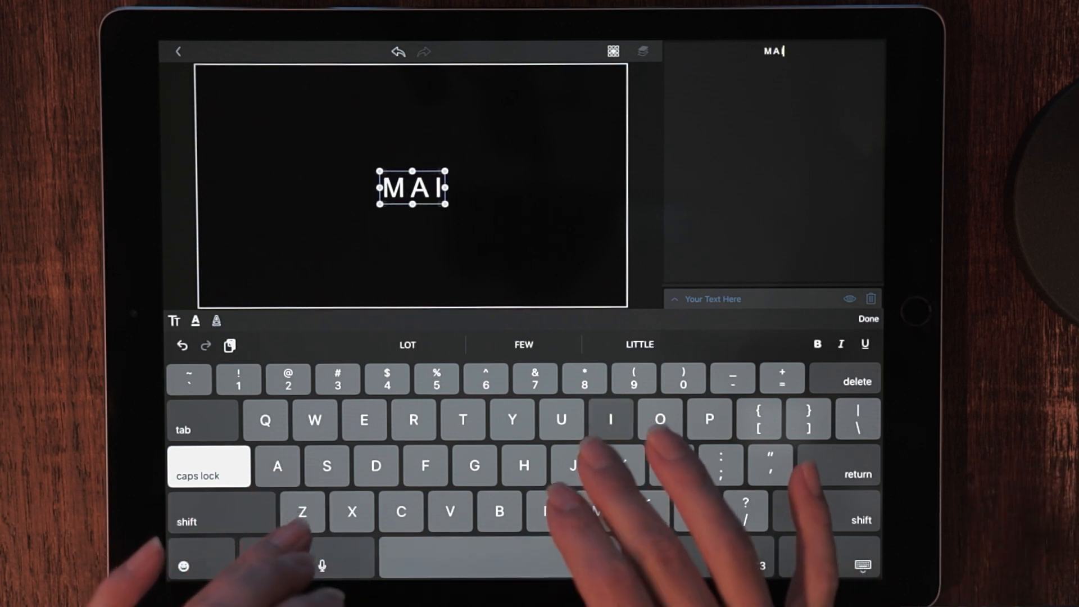
{"action": "type", "text": "N TITLE."}
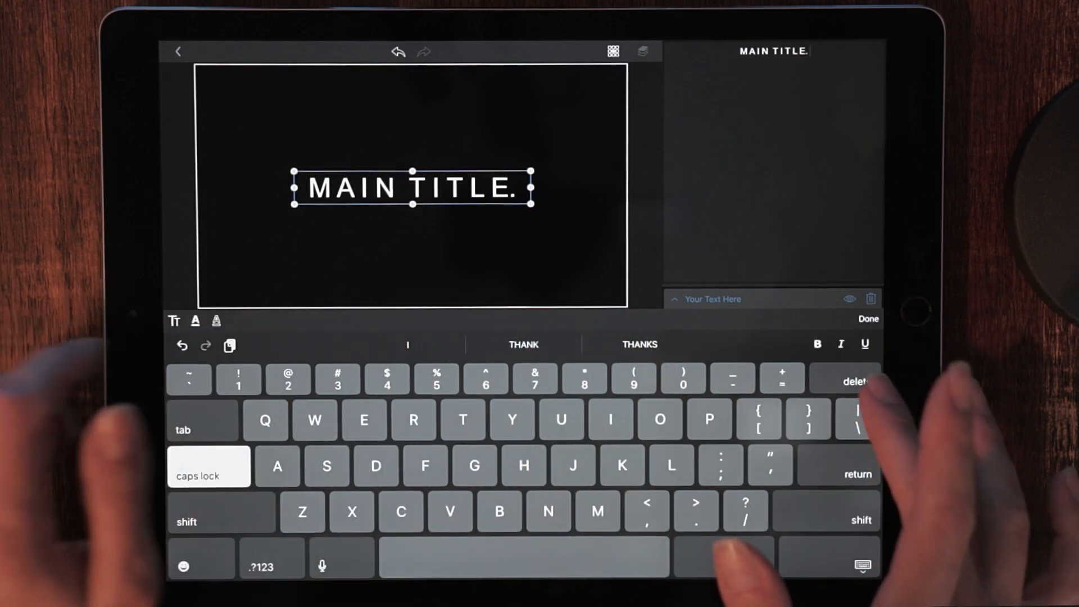
{"action": "left_click", "coordinate": [856, 380]}
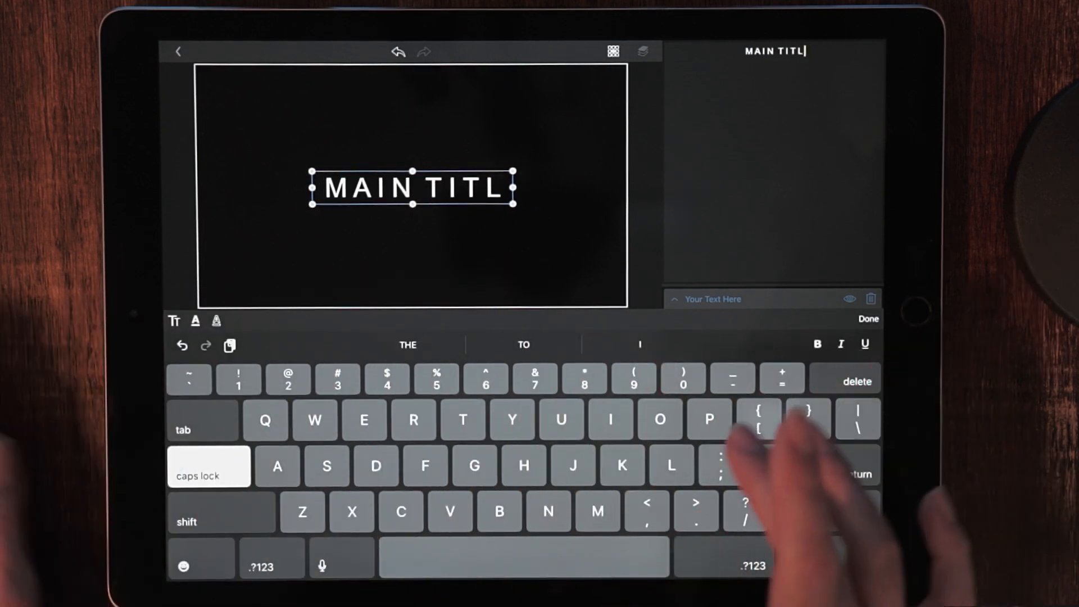
{"action": "type", "text": "E"}
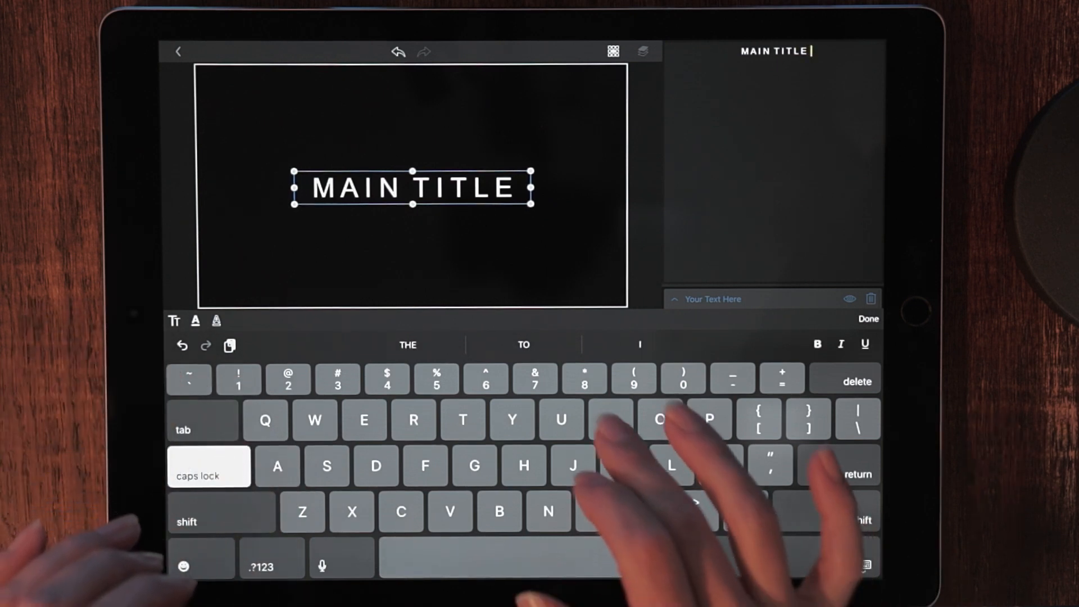
{"action": "type", "text": "INT"}
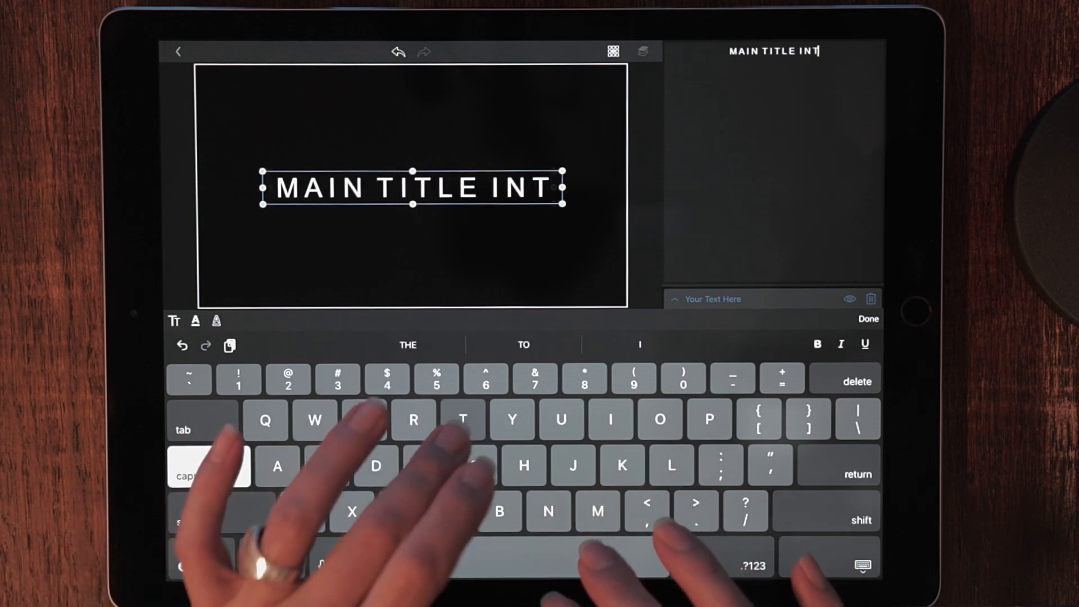
{"action": "type", "text": "R"}
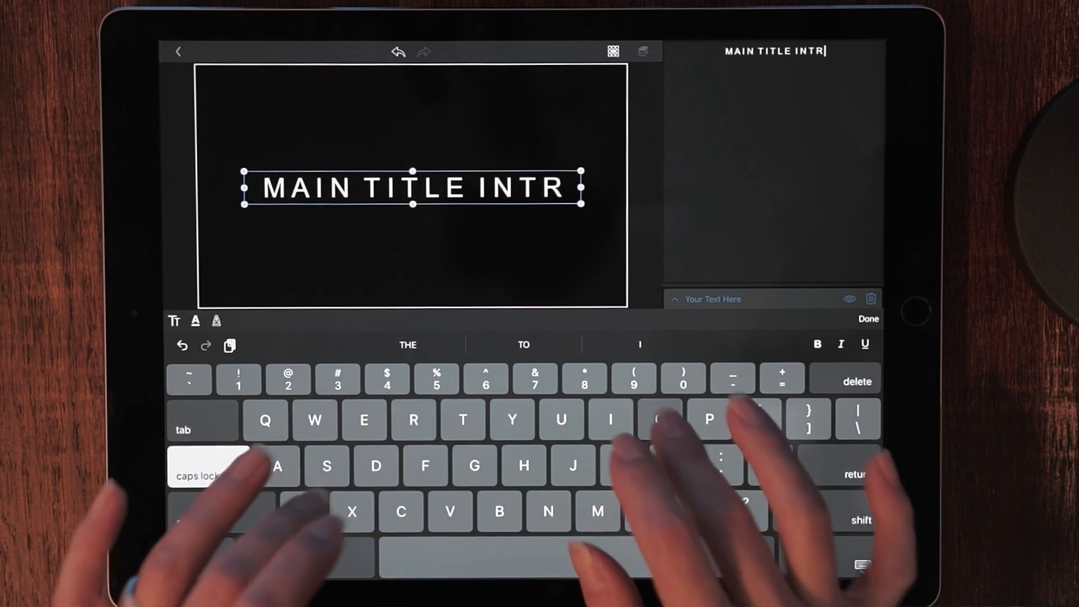
{"action": "type", "text": "O"}
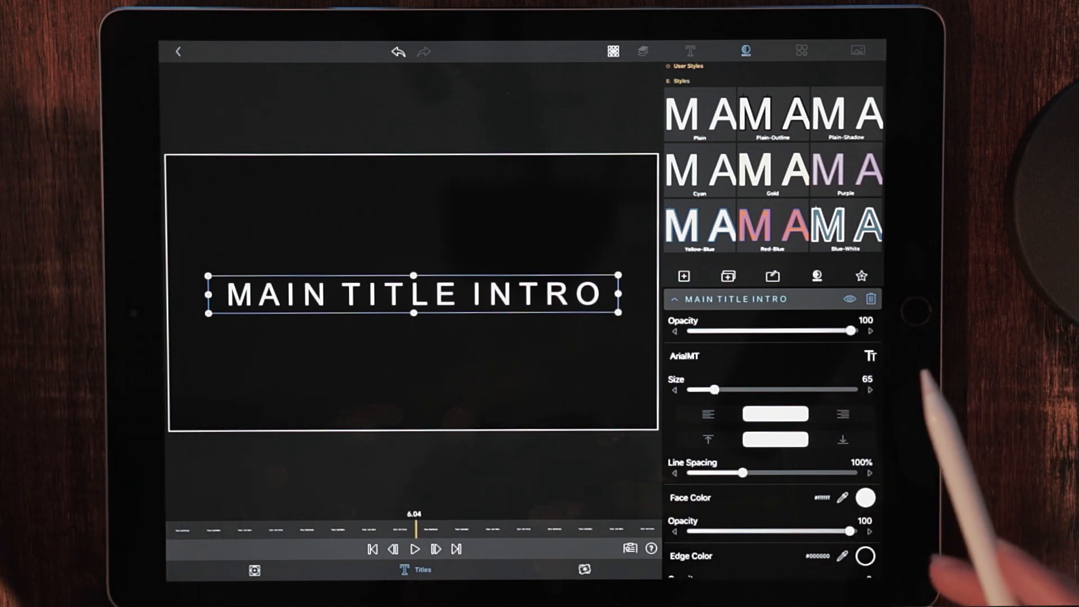
- Slide the text layer's Opacity down and back up to preview transparency levels
{"action": "left_click_drag", "start_coordinate": [855, 331], "coordinate": [785, 331]}
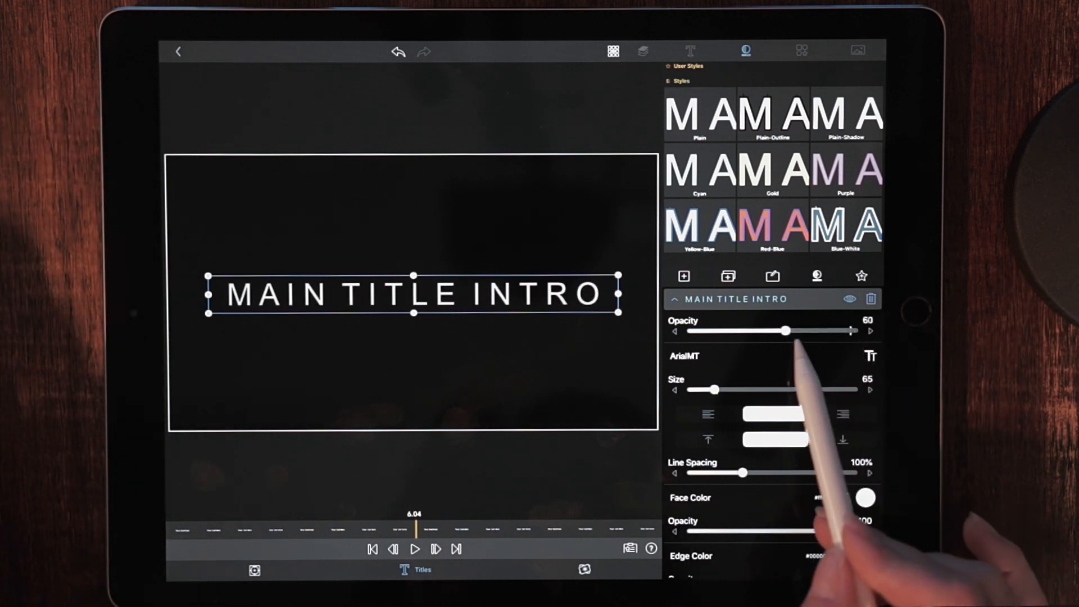
{"action": "left_click_drag", "start_coordinate": [784, 330], "coordinate": [807, 330]}
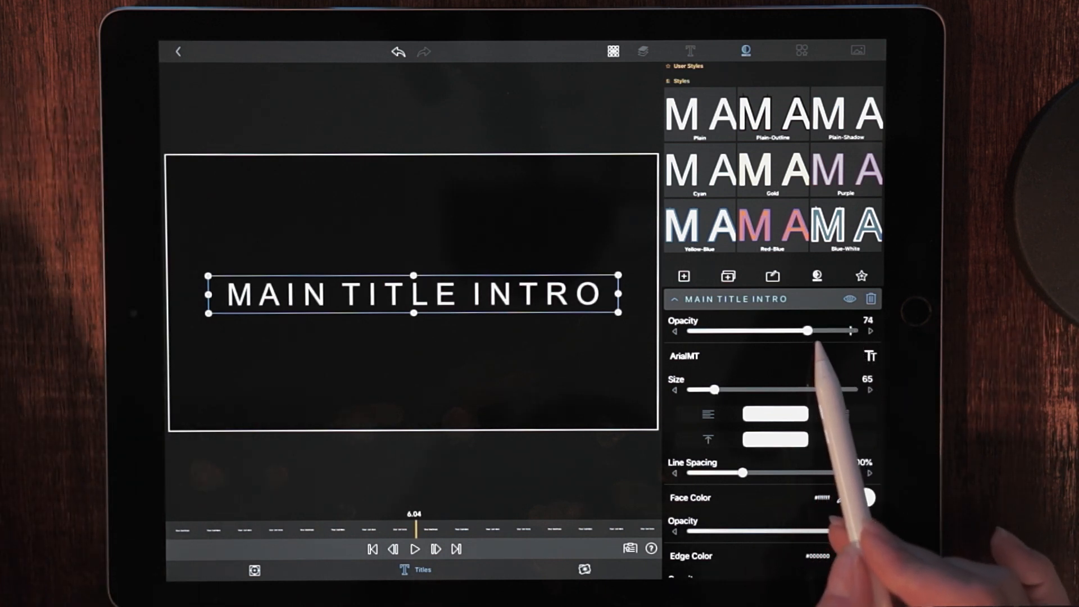
{"action": "left_click_drag", "start_coordinate": [806, 330], "coordinate": [857, 331]}
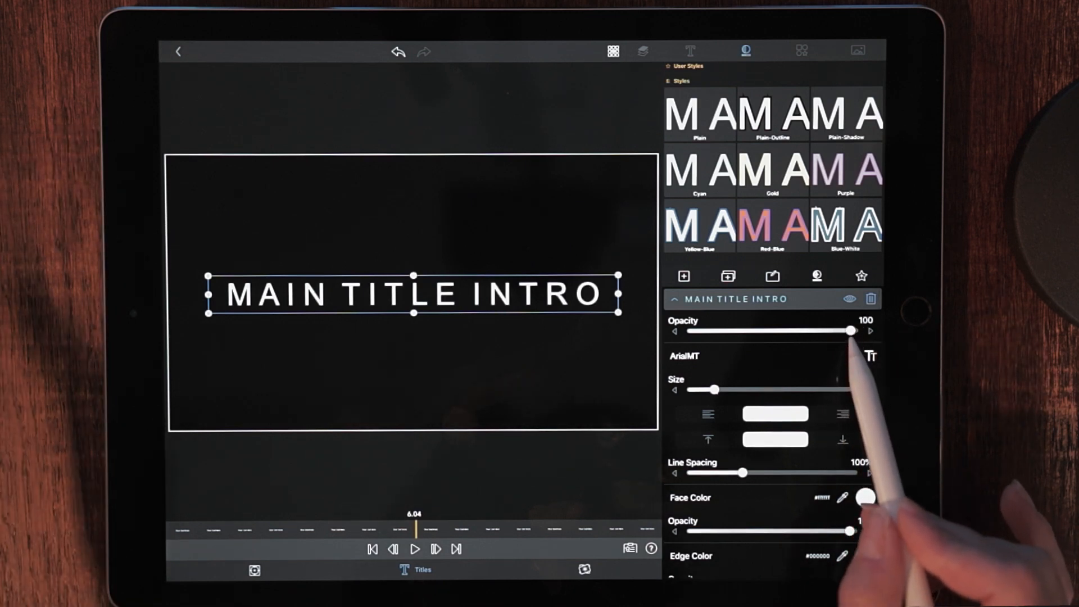
{"action": "left_click_drag", "start_coordinate": [855, 331], "coordinate": [806, 330]}
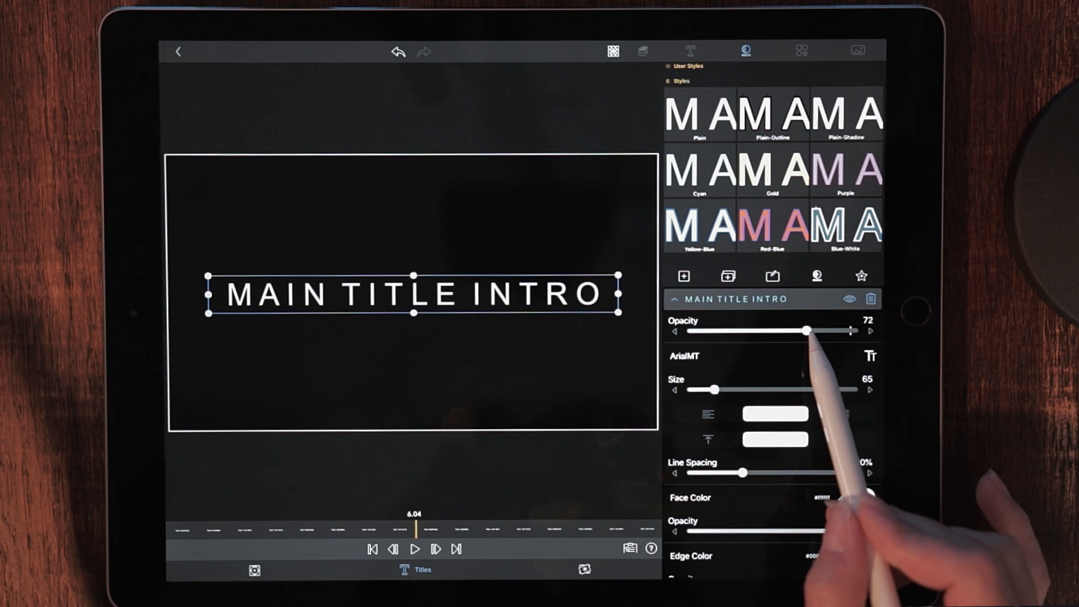
{"action": "left_click_drag", "start_coordinate": [806, 331], "coordinate": [823, 331]}
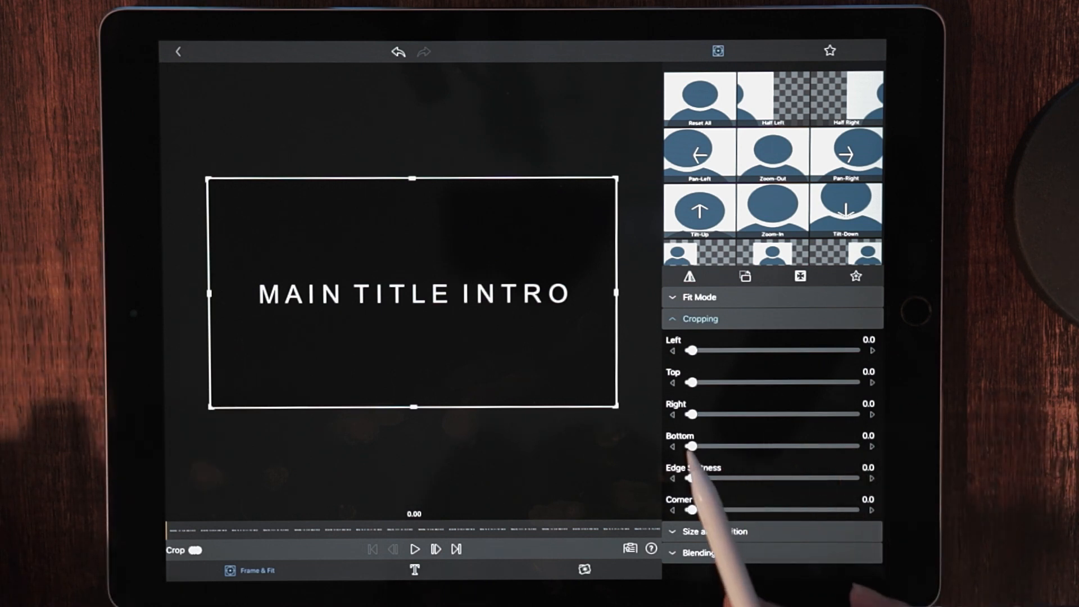
- Set the Right crop to about 99.4 with Edge Softness near 24 at the clip start
{"action": "left_click_drag", "start_coordinate": [690, 414], "coordinate": [823, 413]}
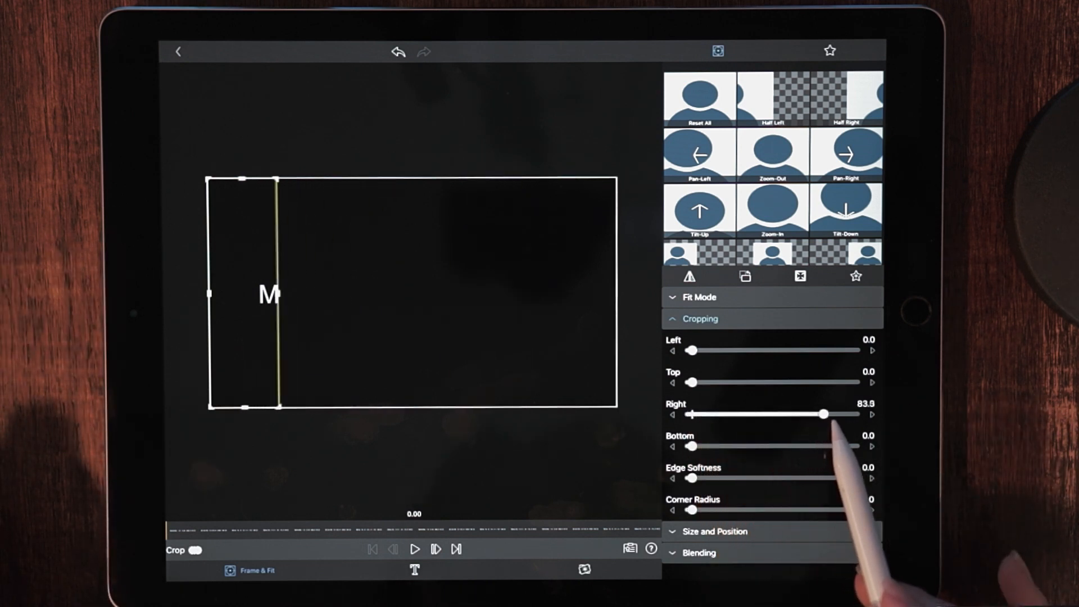
{"action": "left_click_drag", "start_coordinate": [826, 414], "coordinate": [853, 414]}
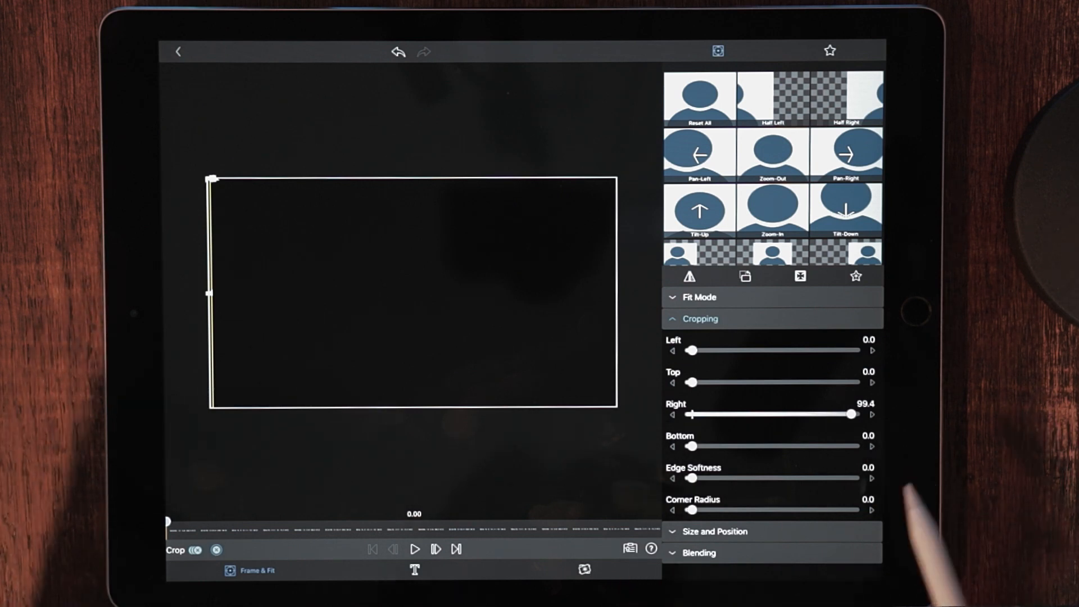
{"action": "left_click_drag", "start_coordinate": [691, 478], "coordinate": [727, 477]}
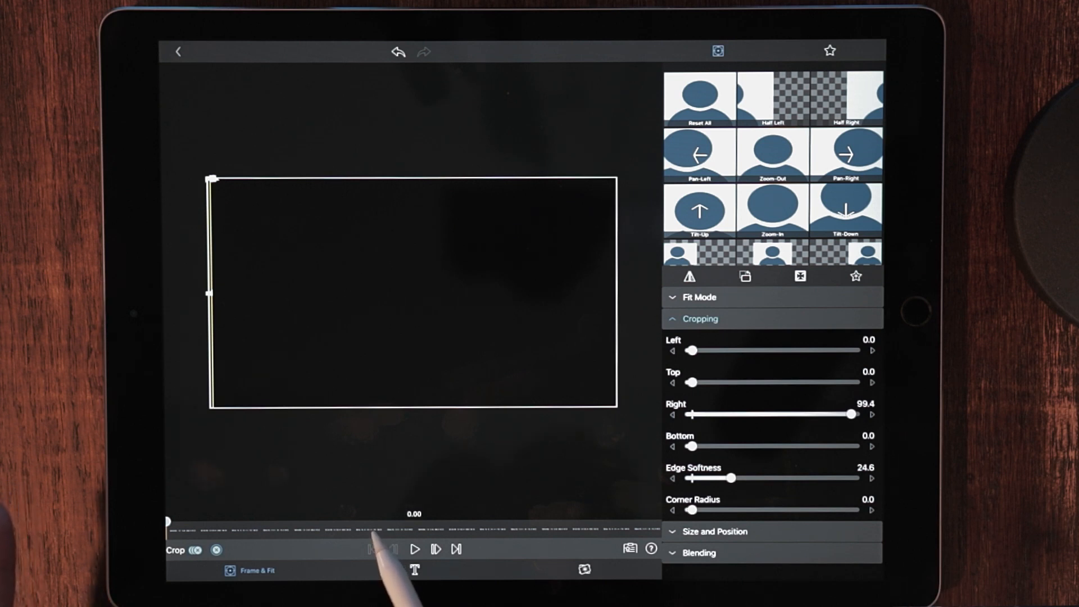
{"action": "left_click", "coordinate": [415, 548]}
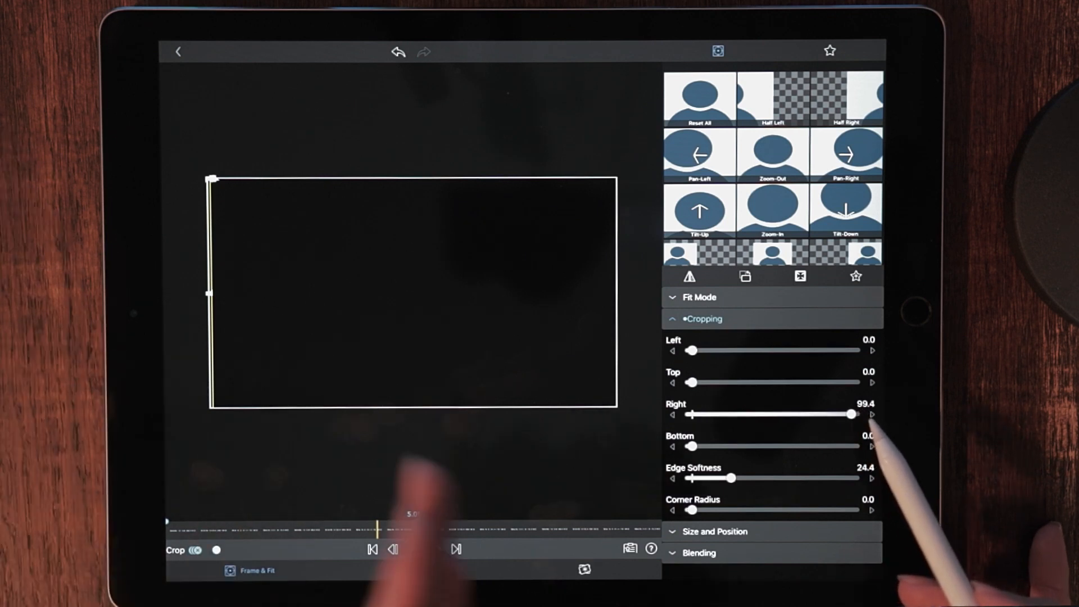
- At 5.05 bring the Right crop back to 0, keyframing a wipe-in that reveals the title
{"action": "left_click_drag", "start_coordinate": [852, 414], "coordinate": [833, 413]}
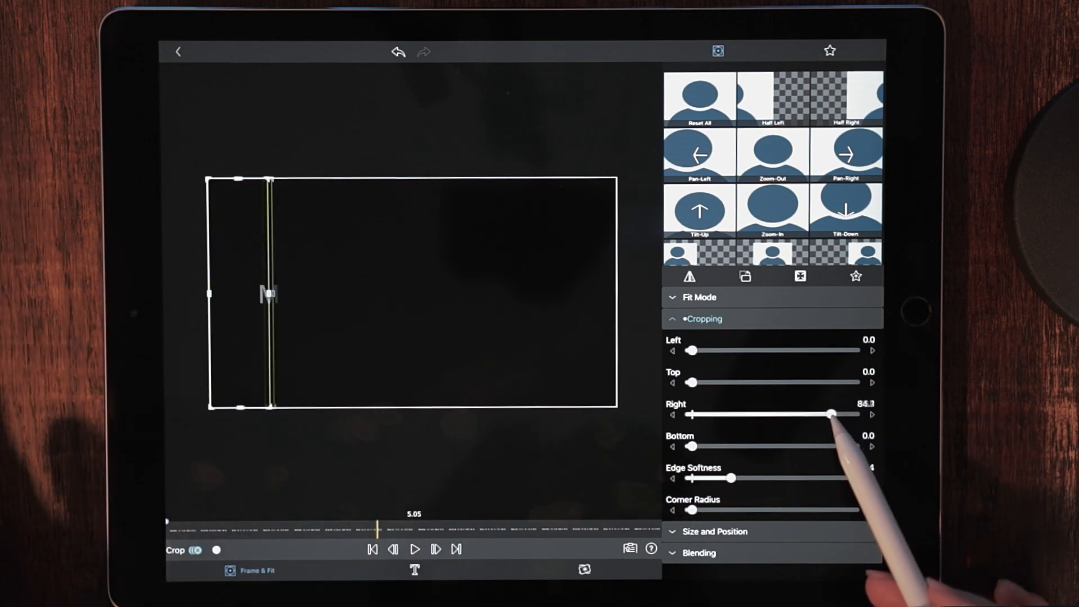
{"action": "left_click_drag", "start_coordinate": [833, 413], "coordinate": [743, 414]}
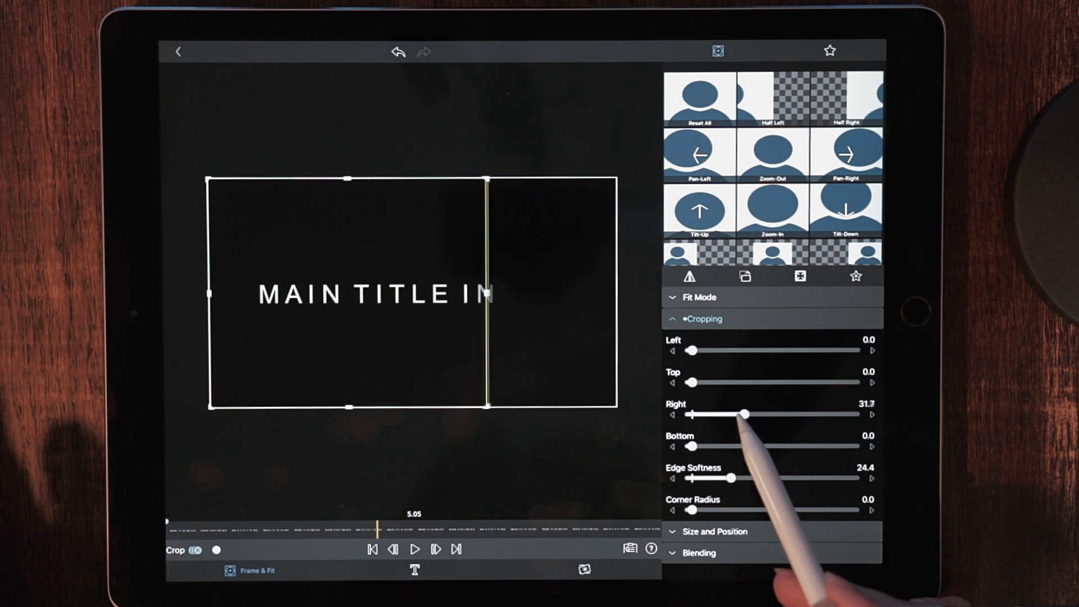
{"action": "left_click_drag", "start_coordinate": [743, 414], "coordinate": [691, 413]}
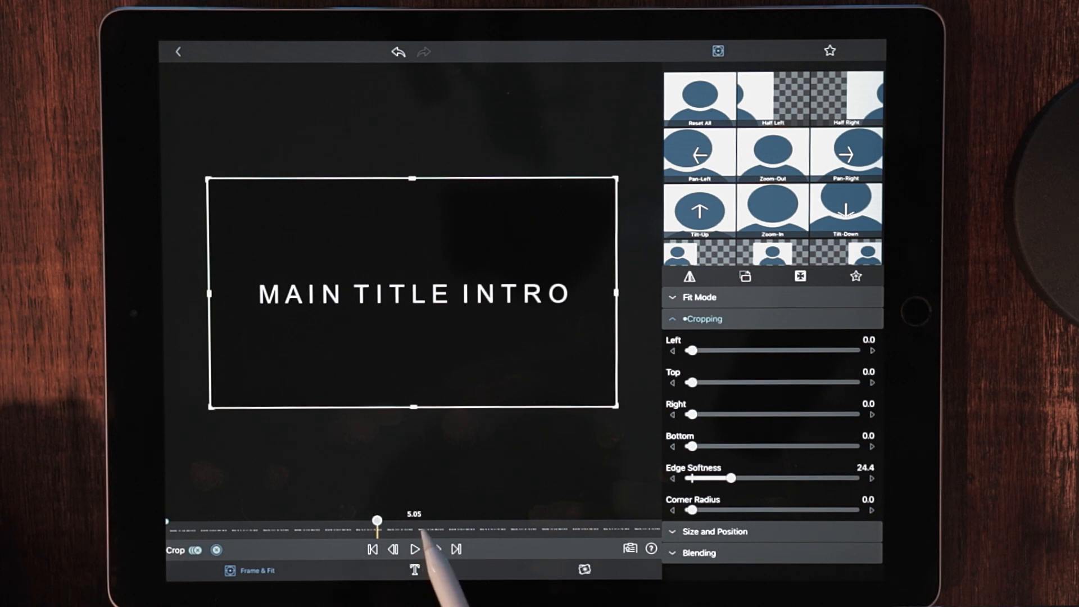
{"action": "left_click", "coordinate": [436, 549]}
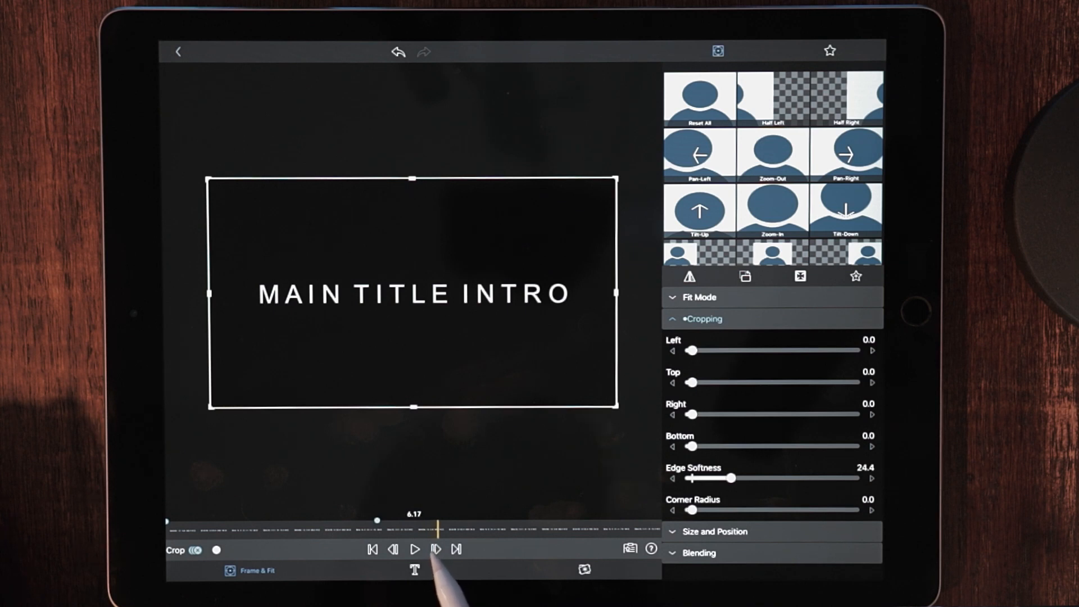
{"action": "left_click", "coordinate": [436, 550]}
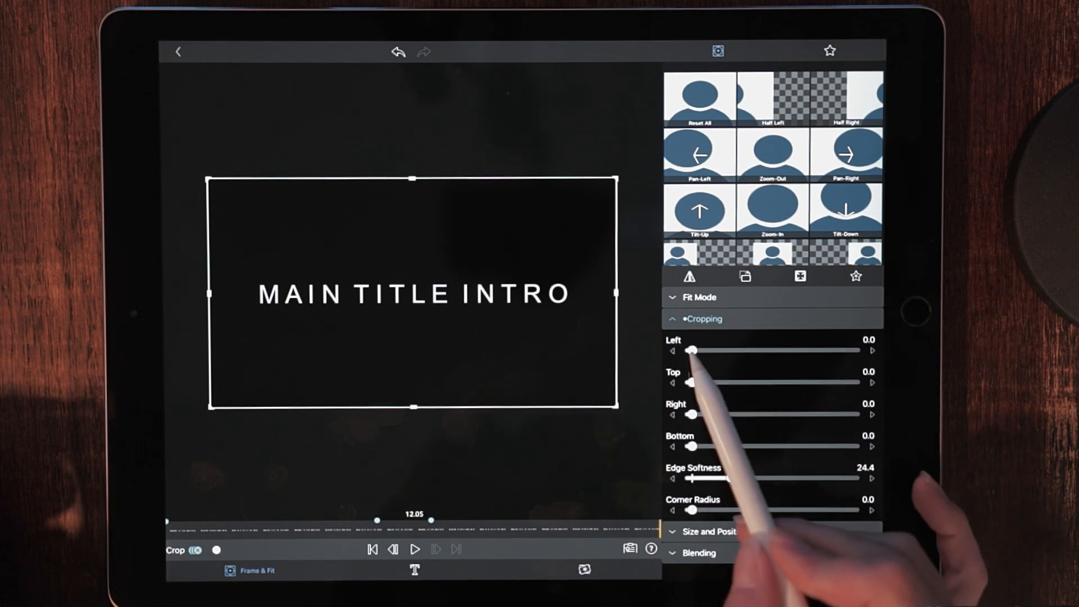
- At 12.05 raise the Left crop to roughly 93–100 so the title wipes off
{"action": "left_click_drag", "start_coordinate": [691, 350], "coordinate": [780, 351]}
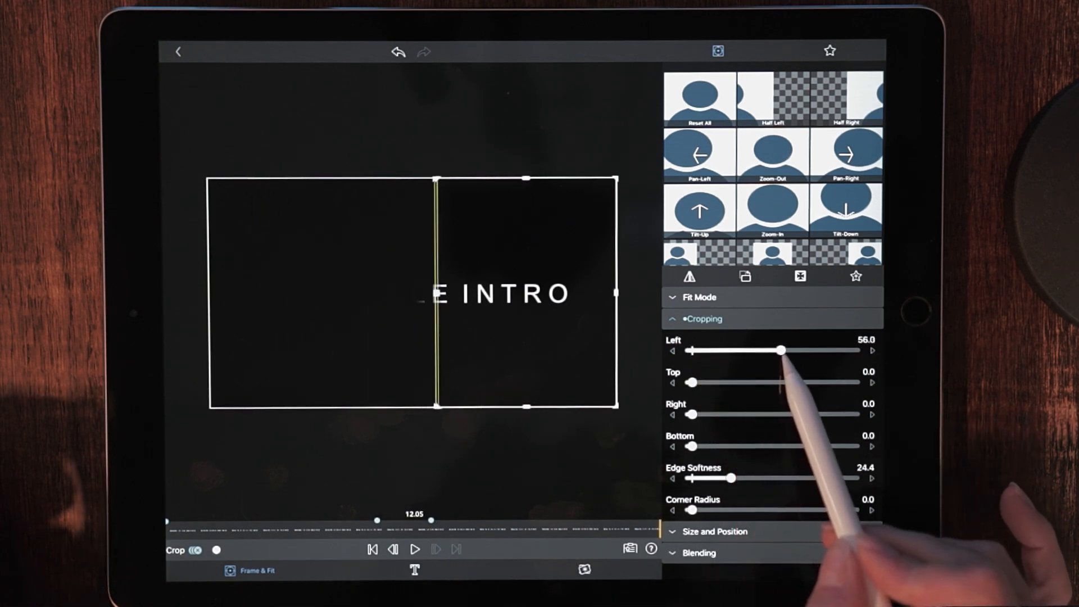
{"action": "left_click_drag", "start_coordinate": [780, 350], "coordinate": [843, 351]}
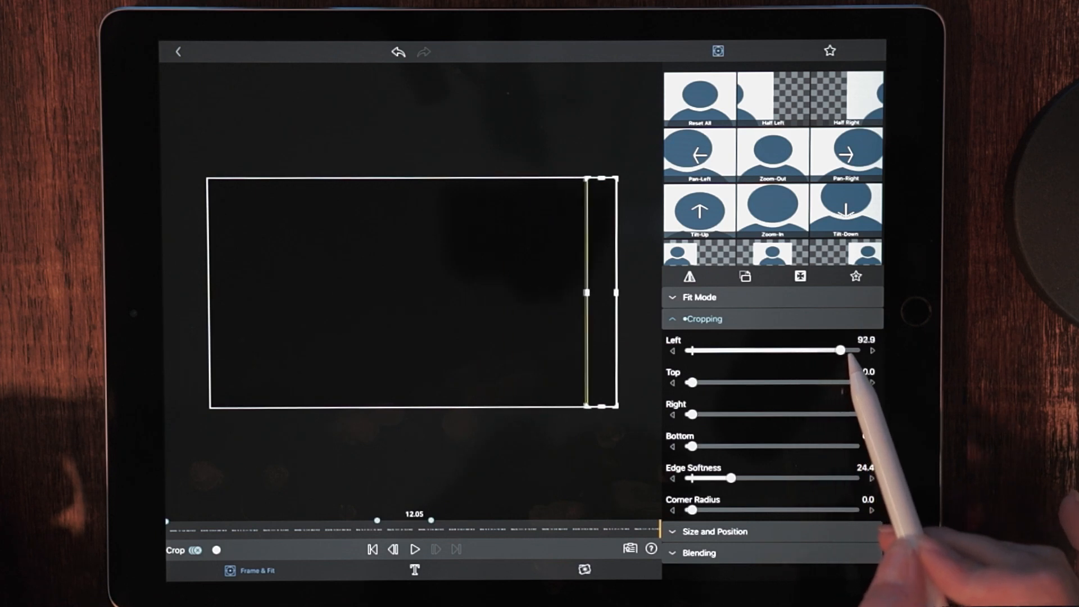
{"action": "left_click_drag", "start_coordinate": [841, 351], "coordinate": [855, 350]}
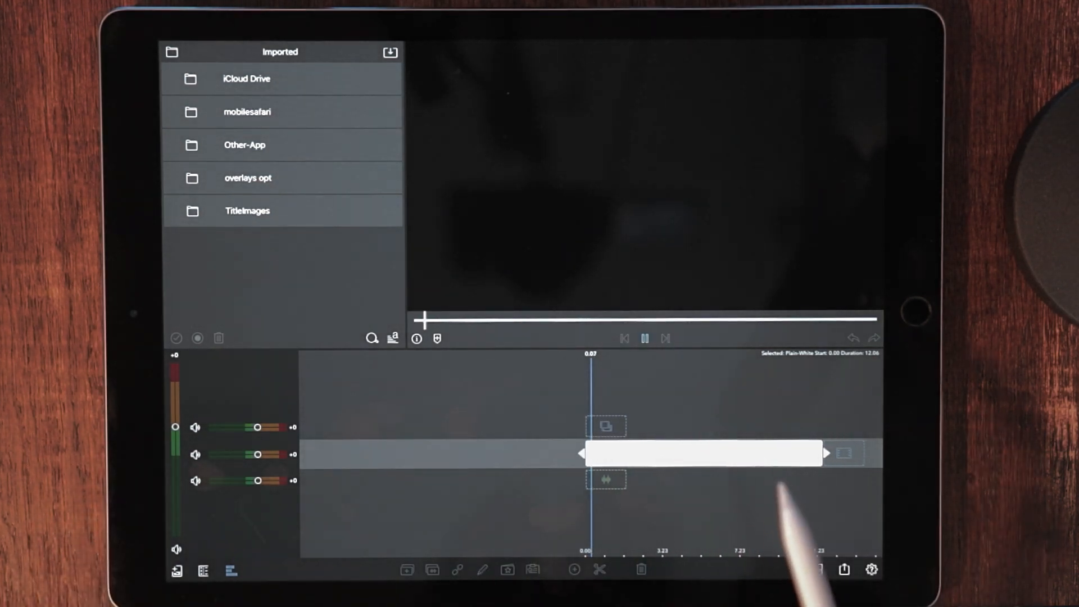
- Reopen the MAIN TITLE INTRO clip in the title editor from the timeline
{"action": "left_click_drag", "start_coordinate": [826, 453], "coordinate": [788, 453]}
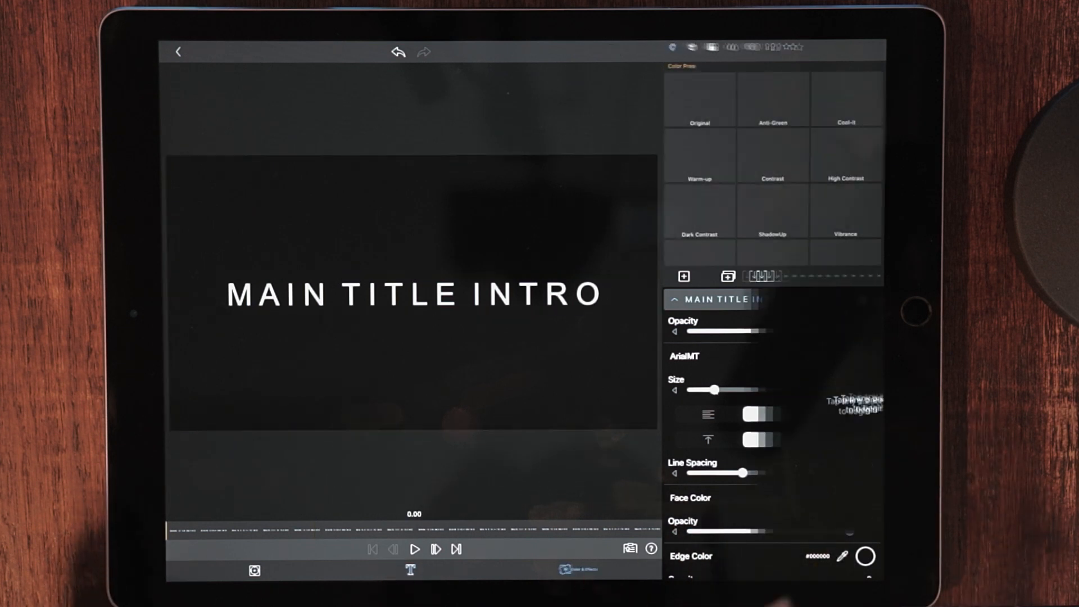
- Apply the Gaussian 80 blur preset (radius 80) from the Blur effects
{"action": "left_click", "coordinate": [804, 51]}
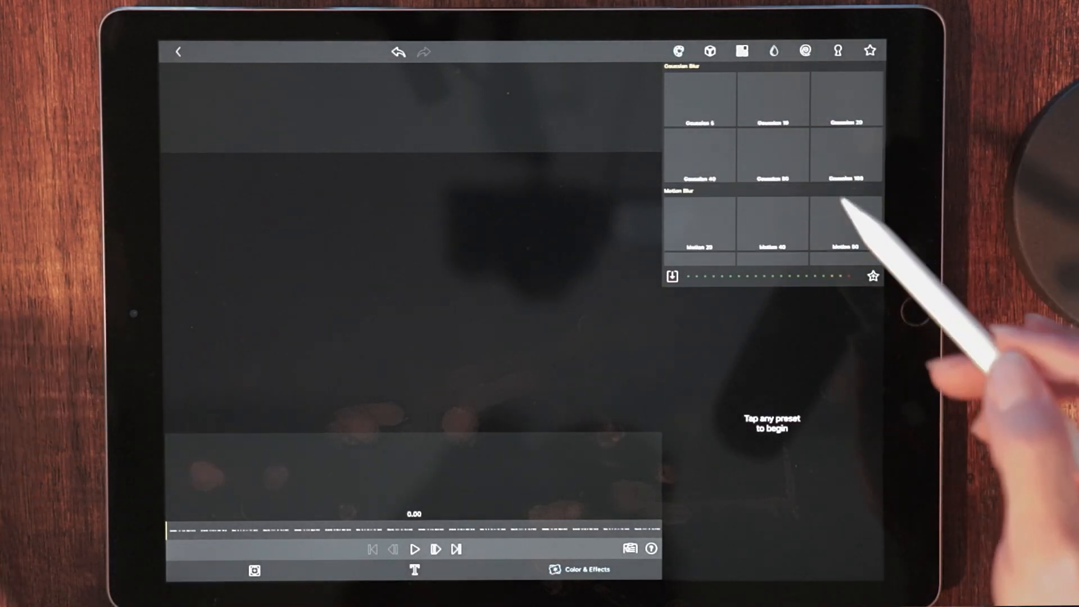
{"action": "scroll", "scroll_direction": "down", "scroll_amount": 3}
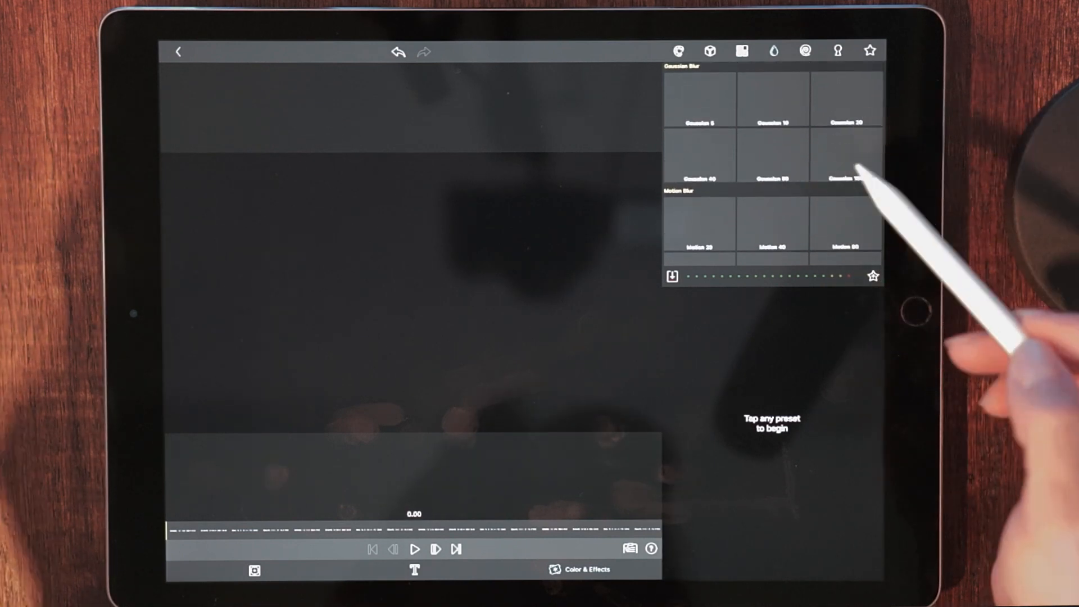
{"action": "left_click", "coordinate": [772, 155]}
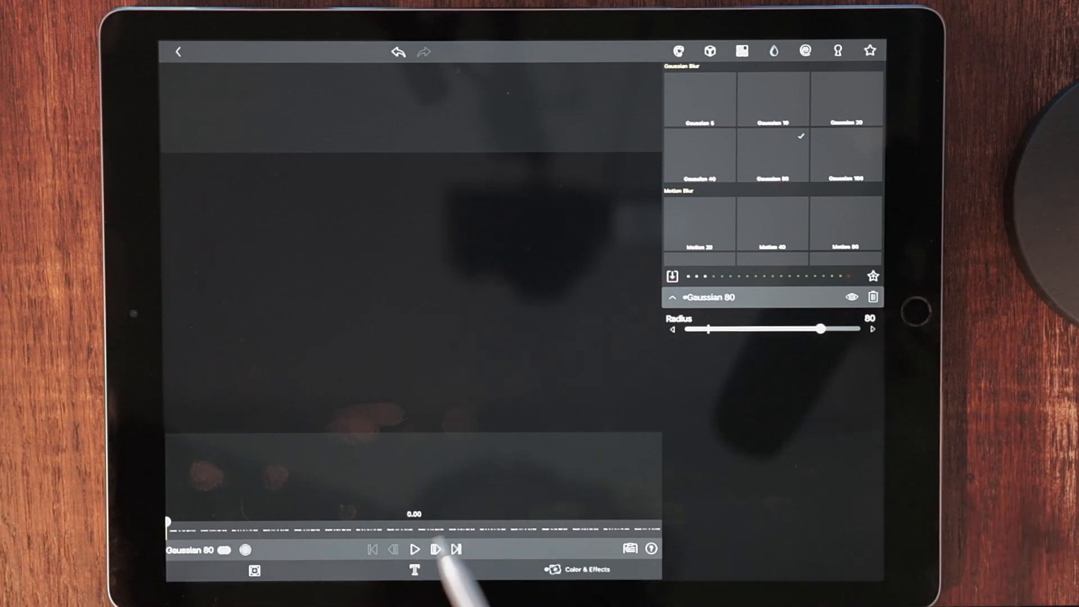
- At 5.05 keyframe the blur Radius down from 80 to about 2
{"action": "left_click", "coordinate": [414, 549]}
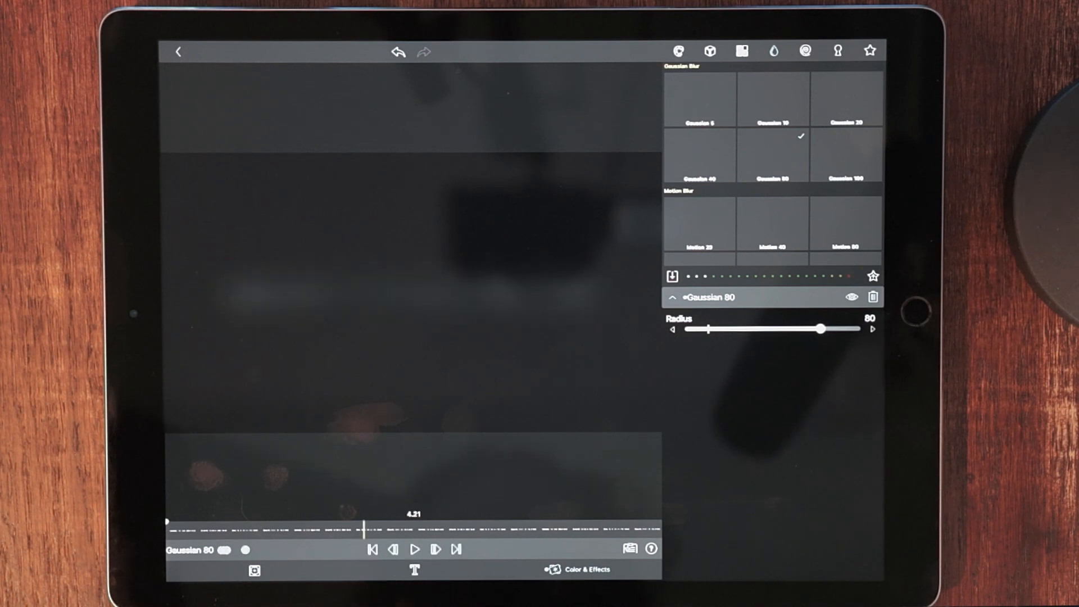
{"action": "left_click", "coordinate": [435, 550]}
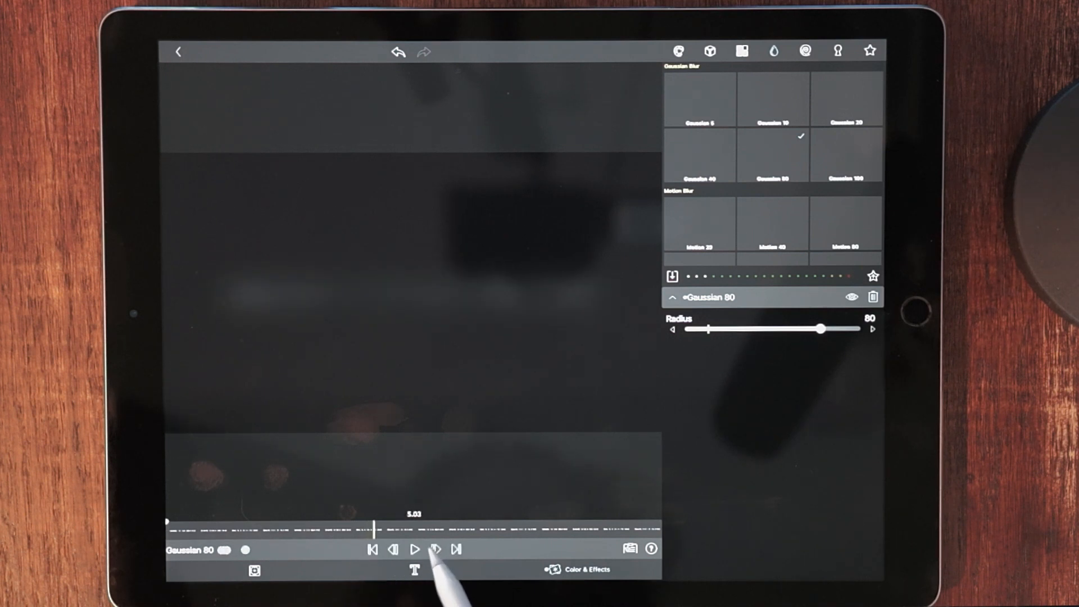
{"action": "left_click", "coordinate": [435, 550]}
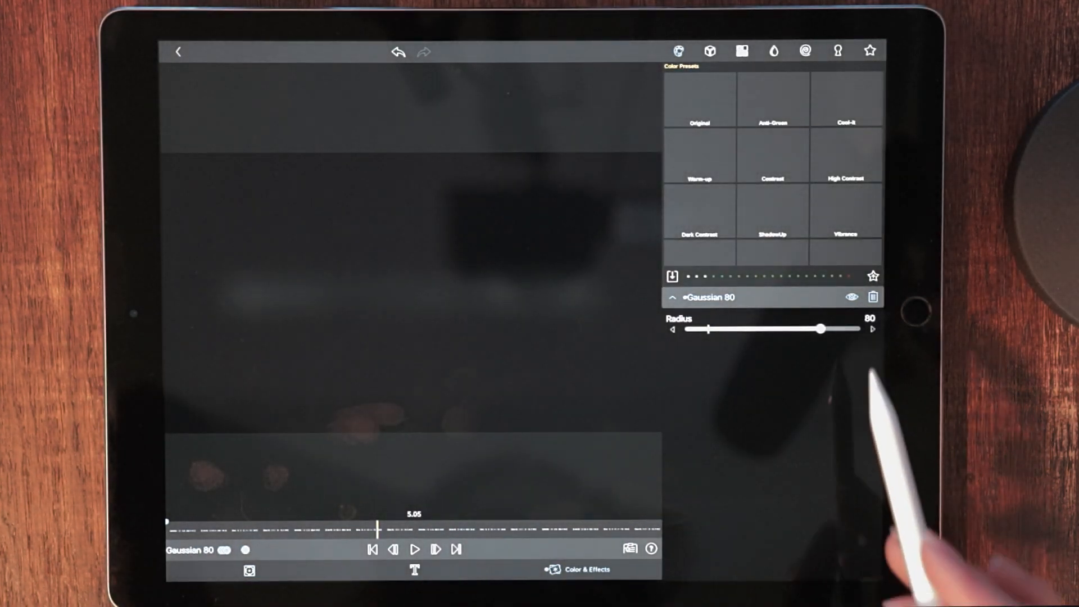
{"action": "left_click_drag", "start_coordinate": [820, 329], "coordinate": [730, 330]}
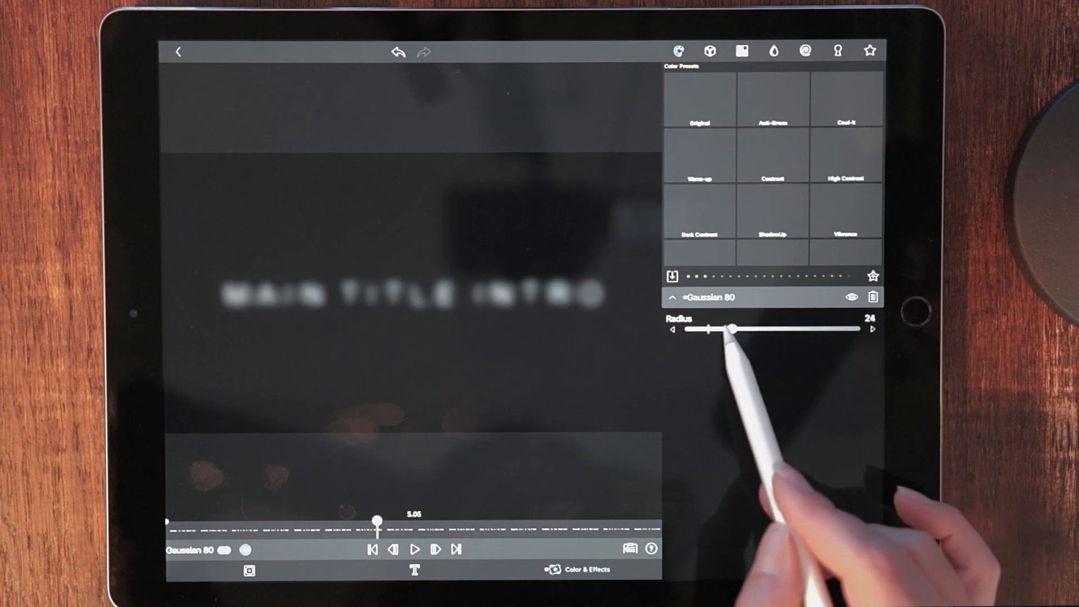
{"action": "left_click_drag", "start_coordinate": [732, 328], "coordinate": [694, 328]}
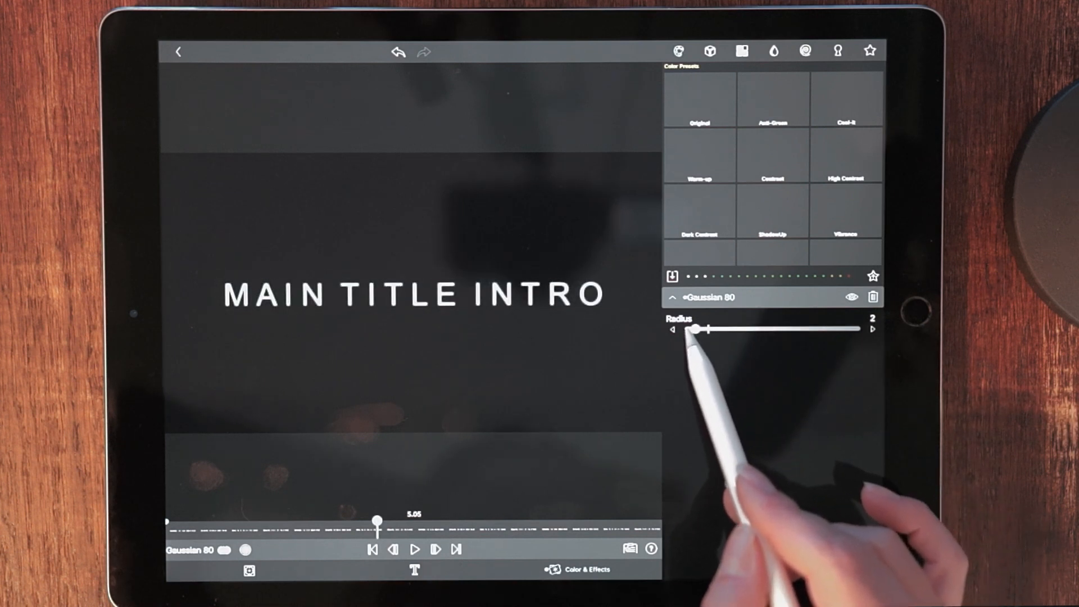
{"action": "left_click_drag", "start_coordinate": [695, 329], "coordinate": [690, 330]}
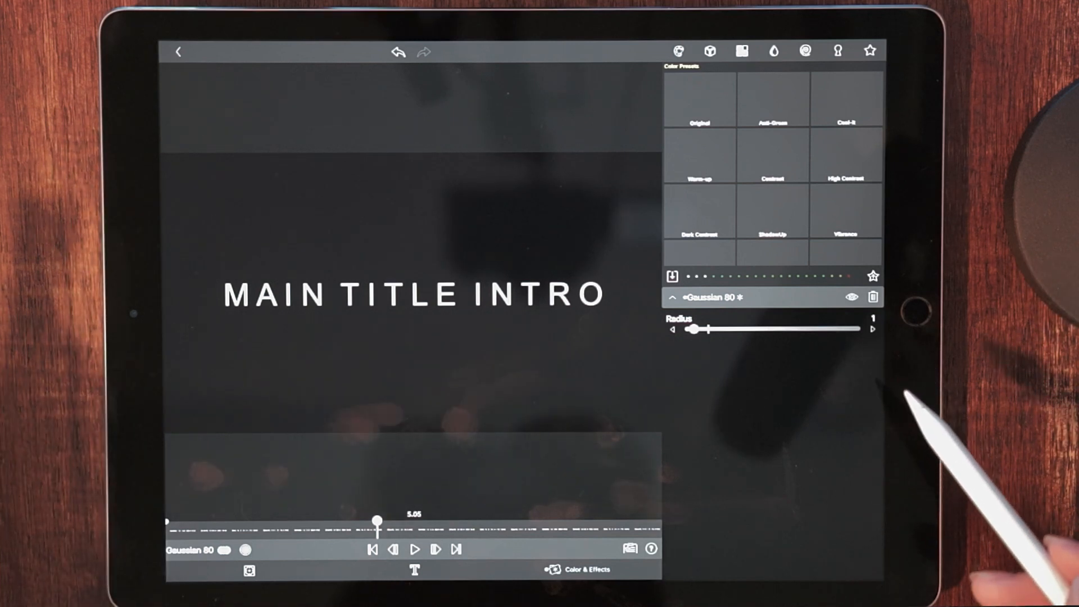
{"action": "mouse_move", "coordinate": [874, 330]}
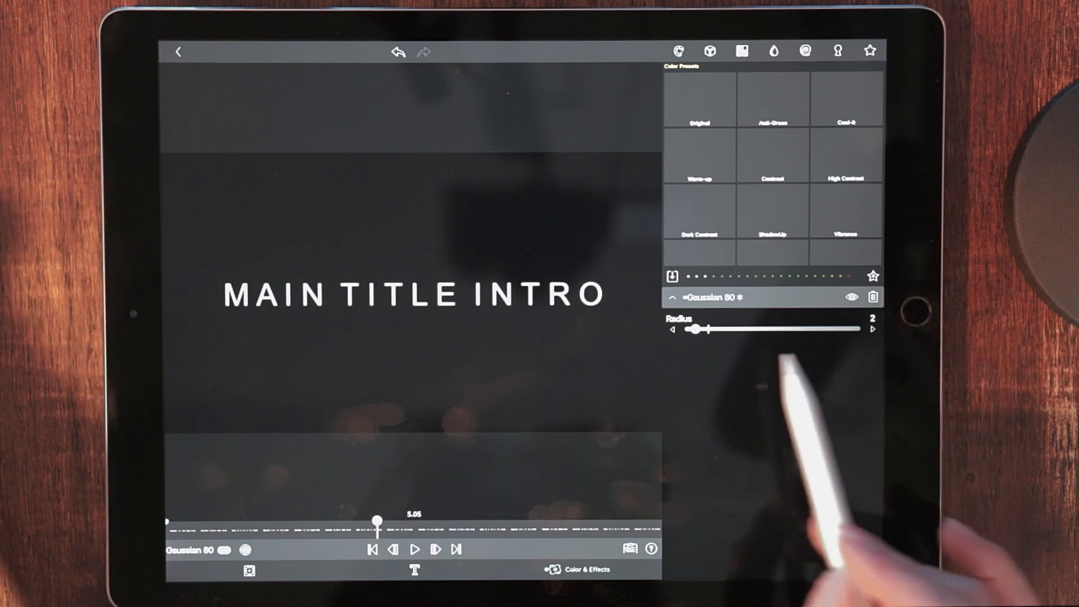
{"action": "left_click_drag", "start_coordinate": [695, 330], "coordinate": [688, 329]}
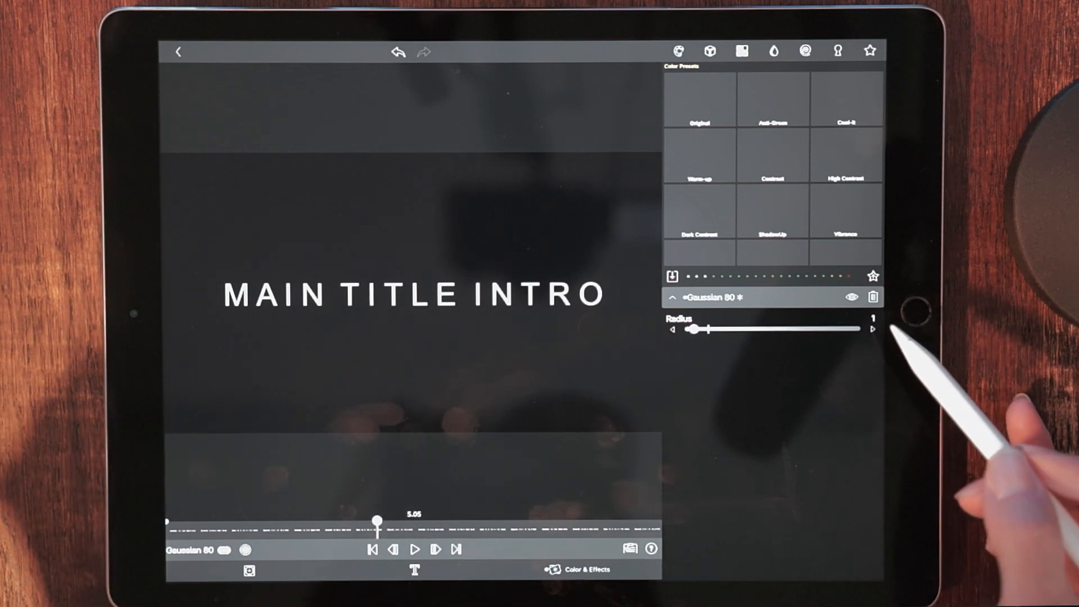
{"action": "left_click", "coordinate": [872, 329]}
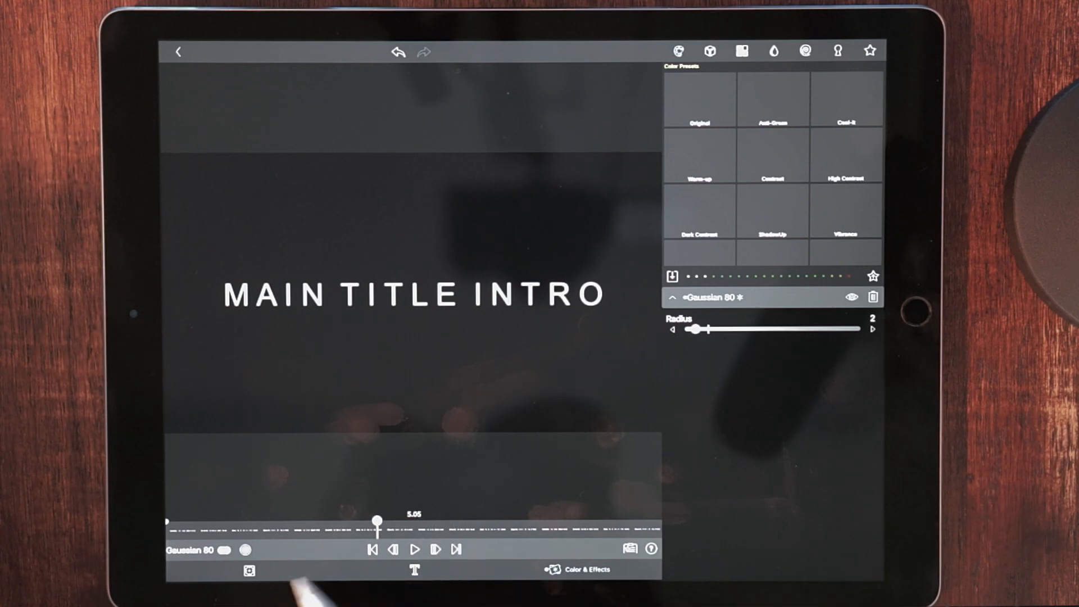
- Jump to the clip's last keyframe at 12.05 via the Frame & Fit controls
{"action": "left_click", "coordinate": [248, 571]}
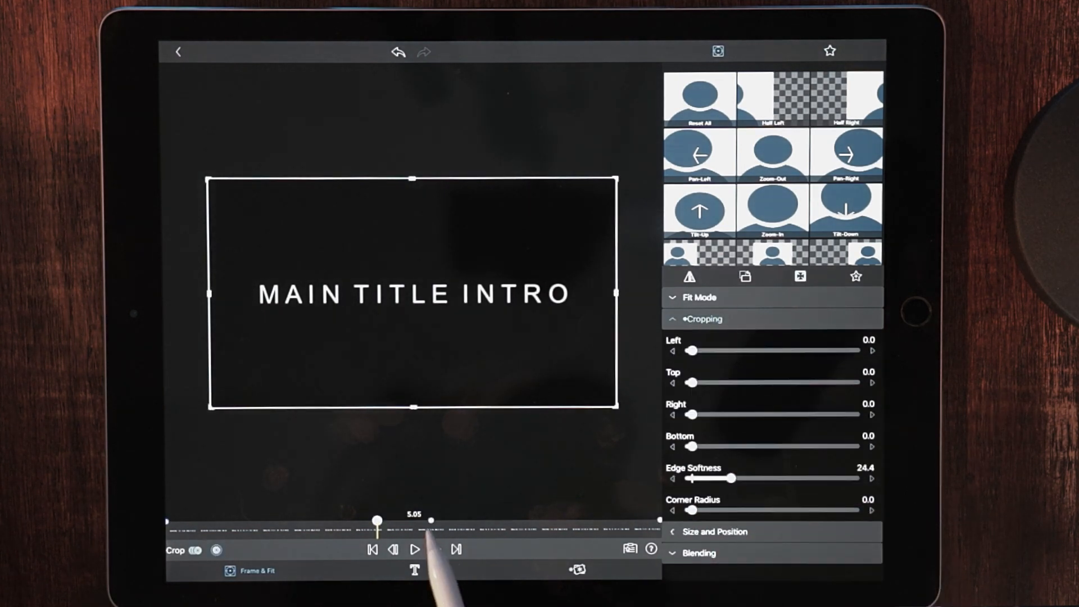
{"action": "left_click", "coordinate": [436, 549]}
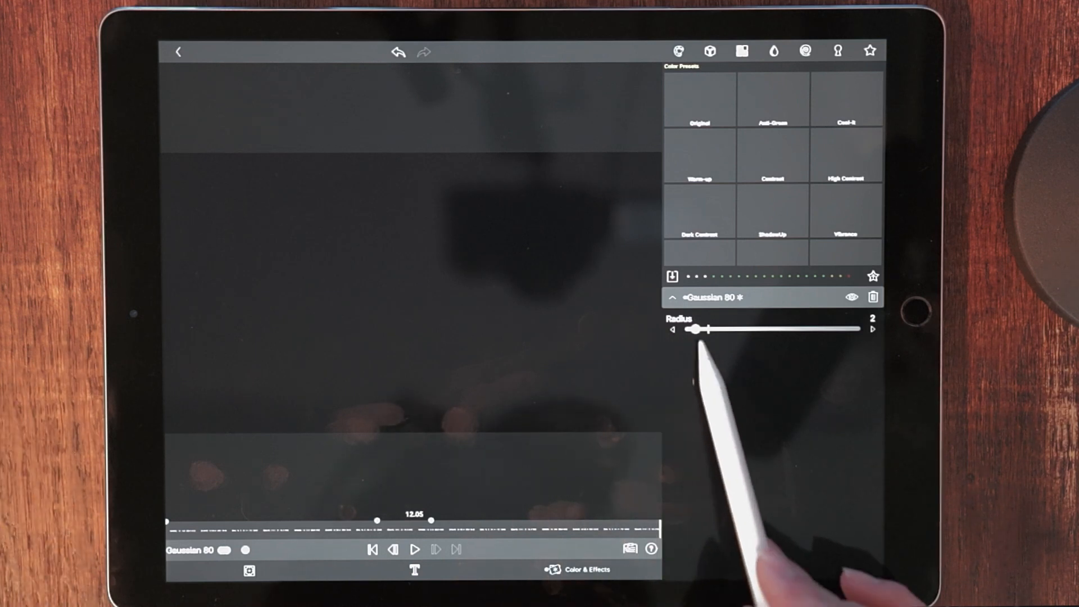
- Raise the Gaussian blur radius to about 71 at the clip's 12.05 end
{"action": "left_click_drag", "start_coordinate": [694, 329], "coordinate": [805, 329]}
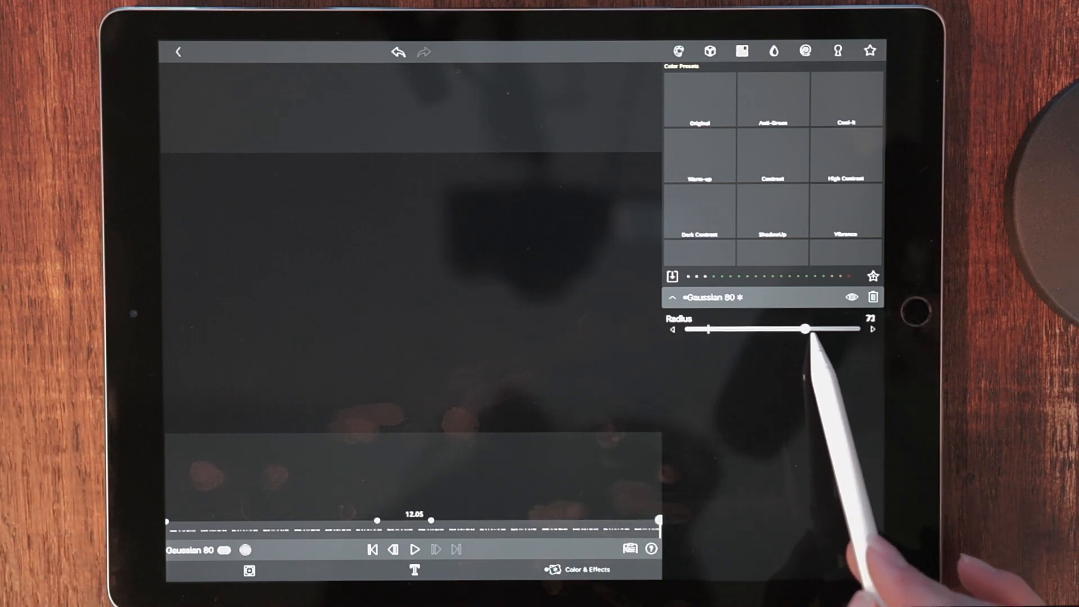
{"action": "left_click_drag", "start_coordinate": [804, 329], "coordinate": [817, 330]}
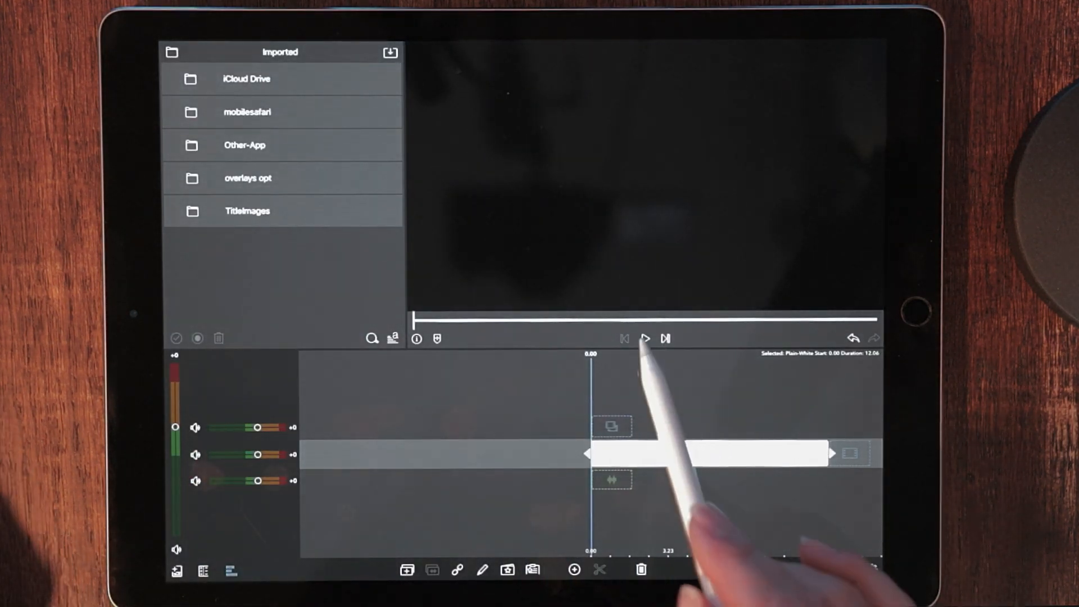
{"action": "left_click", "coordinate": [644, 338]}
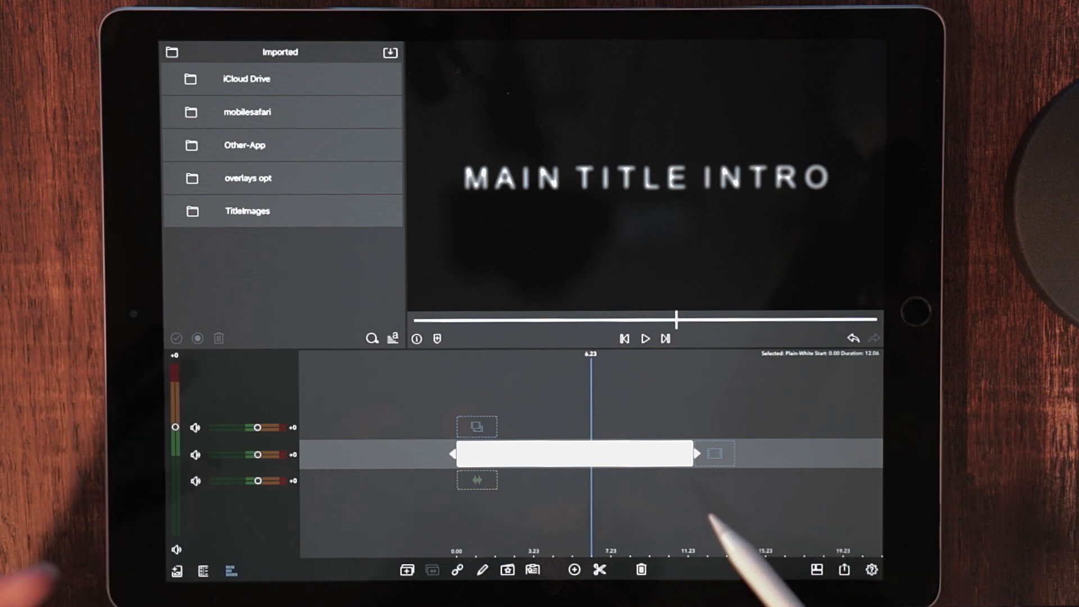
{"action": "mouse_move", "coordinate": [757, 529]}
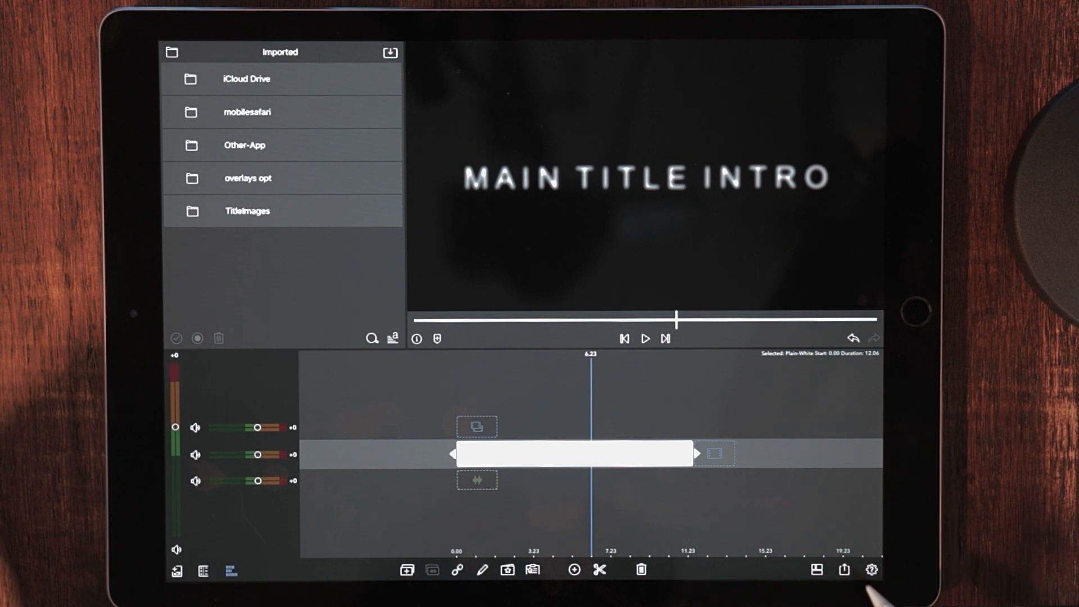
- Archive the project to Files as a package named 'Title Dramatic'
{"action": "left_click", "coordinate": [844, 570]}
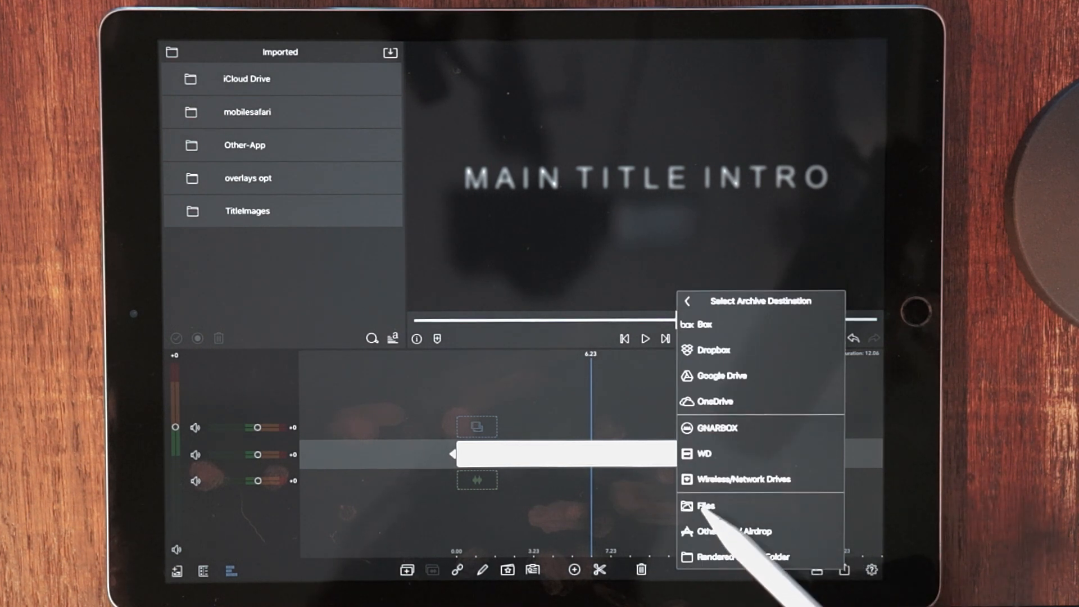
{"action": "left_click", "coordinate": [706, 504]}
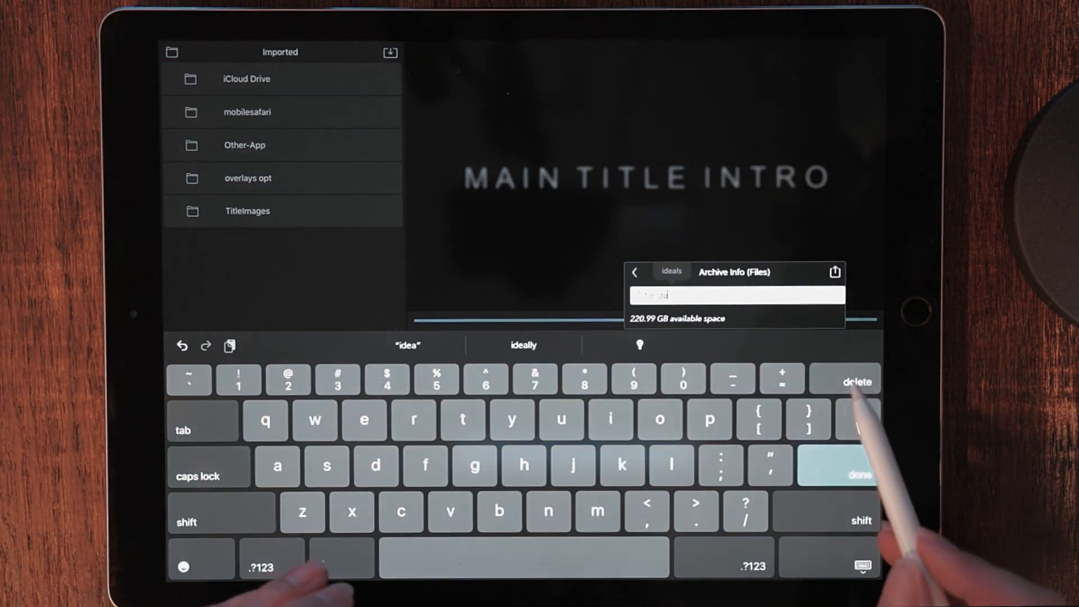
{"action": "left_click", "coordinate": [856, 381]}
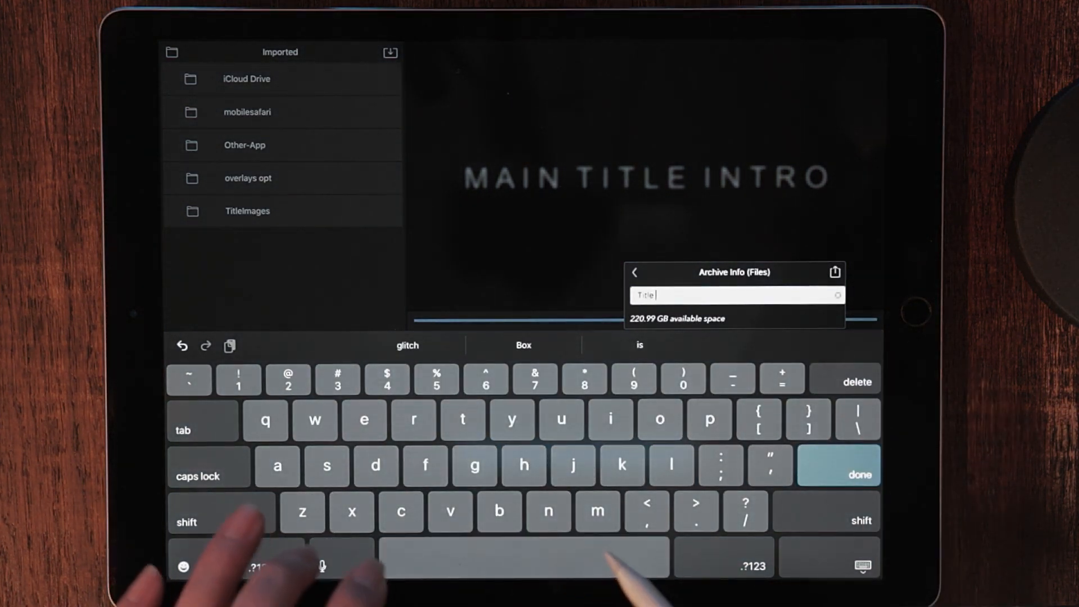
{"action": "type", "text": "Dramatic"}
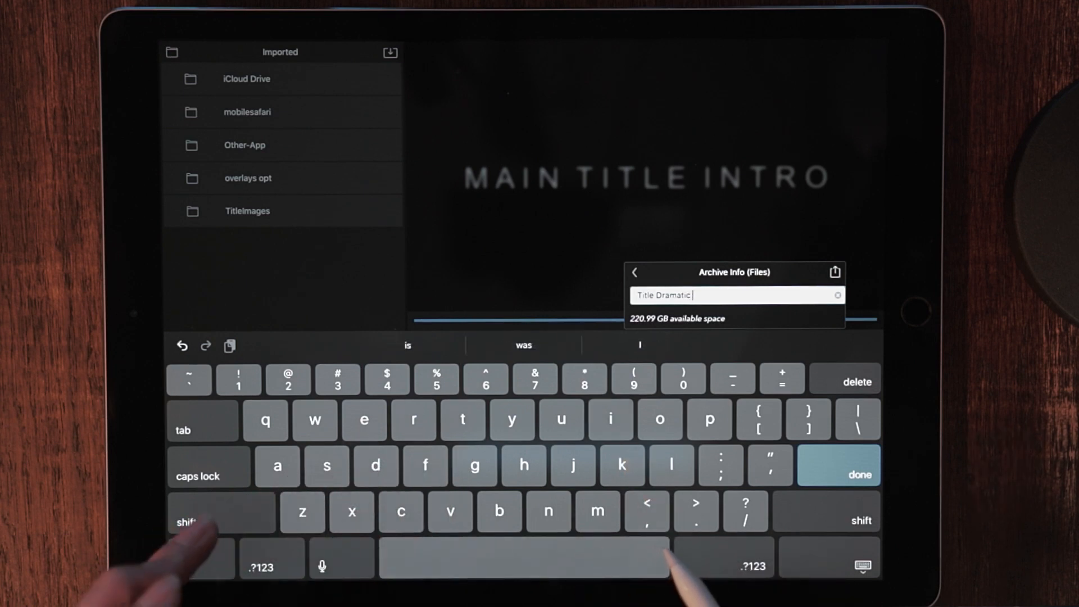
{"action": "left_click", "coordinate": [858, 474]}
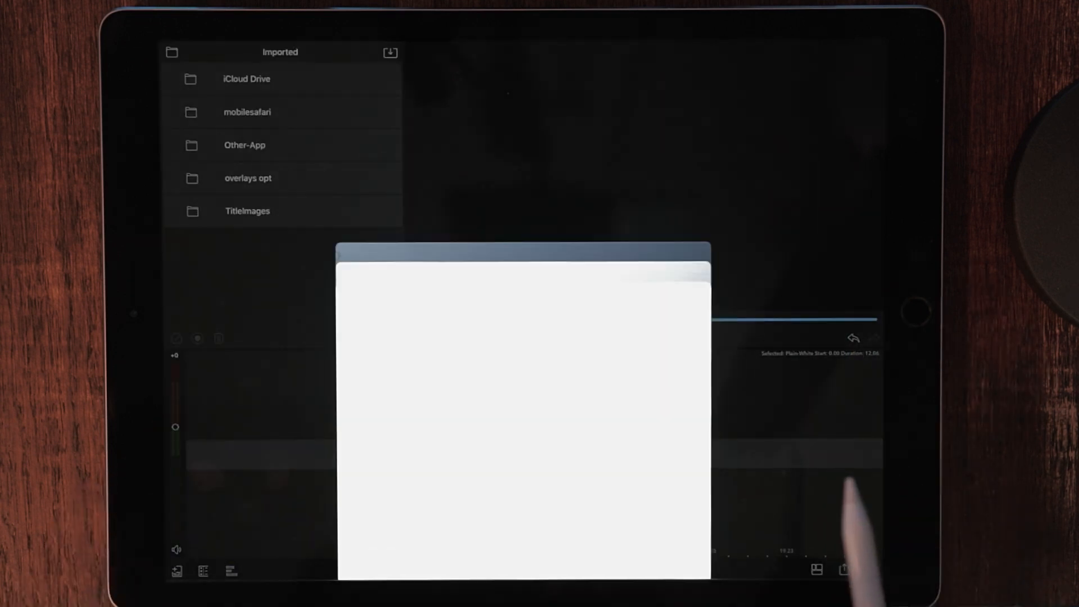